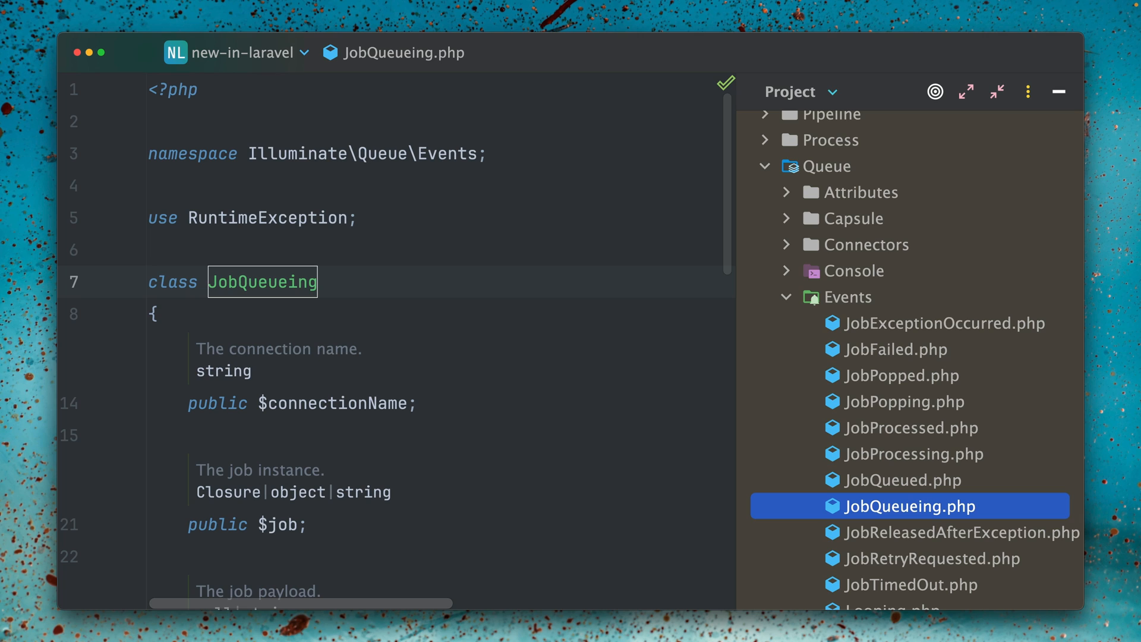
pyautogui.moveTo(901, 170)
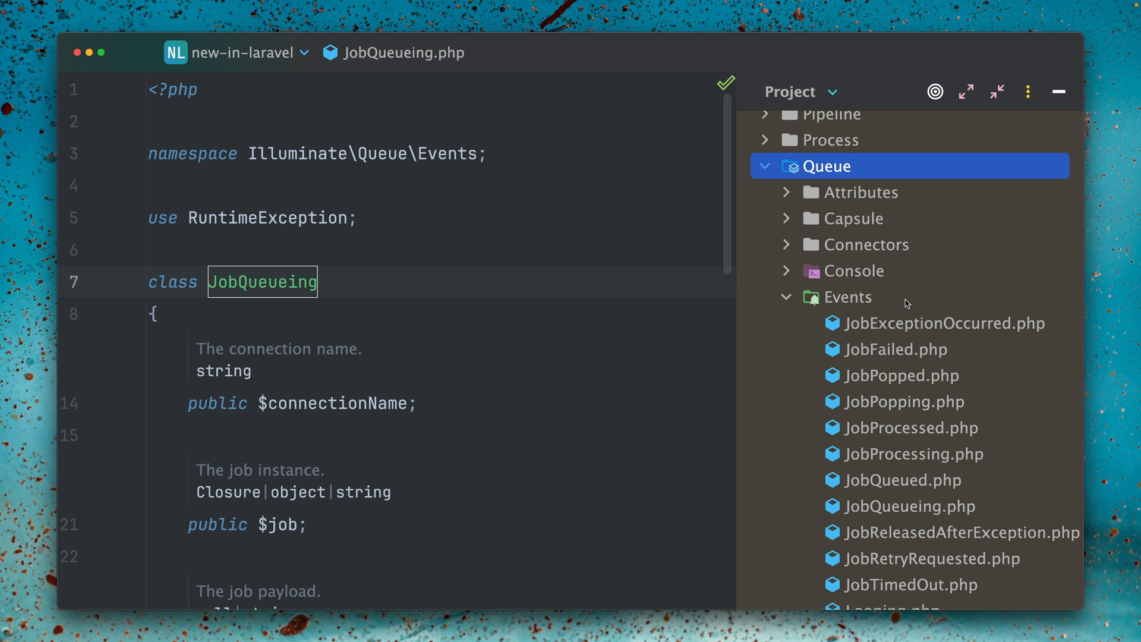
# - Expand the queue Events folder and open the JobProcessed, JobProcessing and JobQueued event classes
pyautogui.click(846, 296)
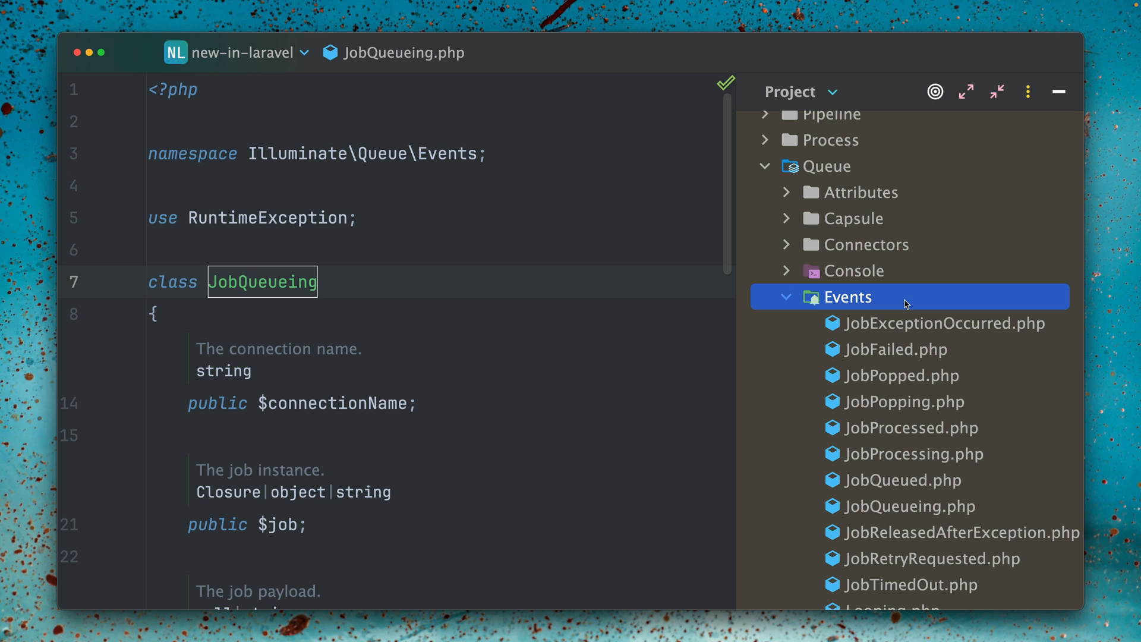
pyautogui.moveTo(905, 350)
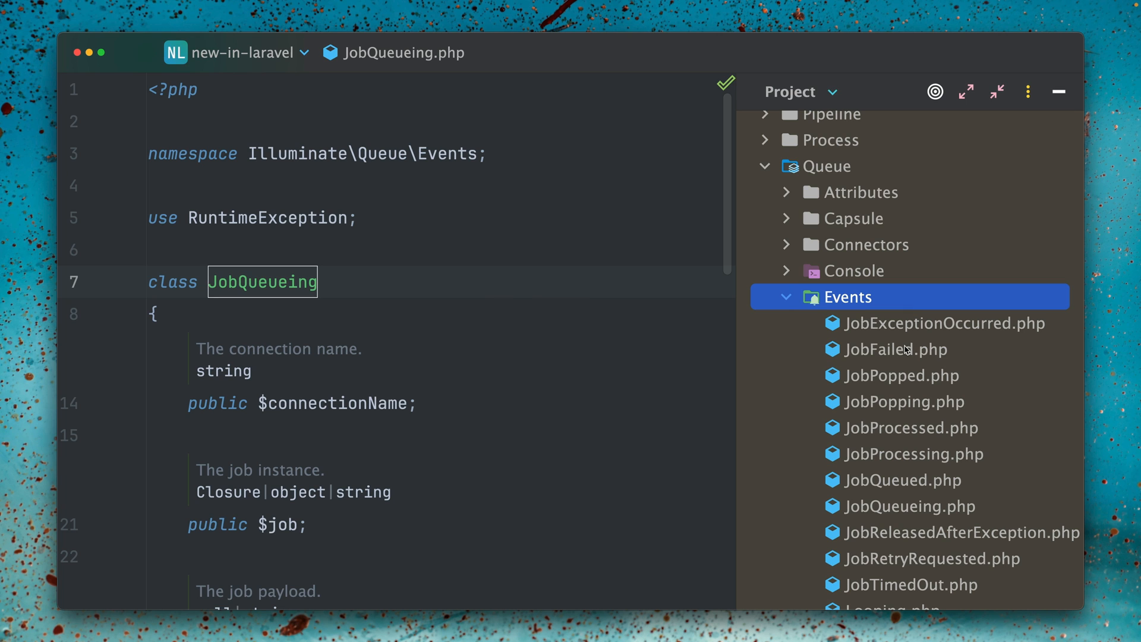
pyautogui.click(909, 427)
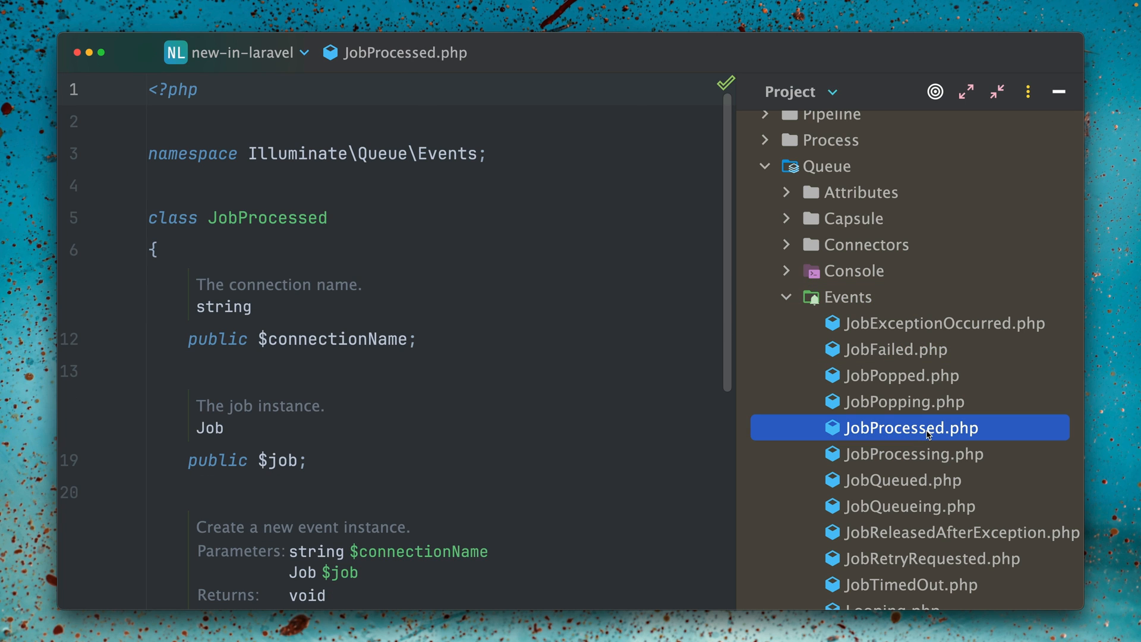
pyautogui.click(914, 454)
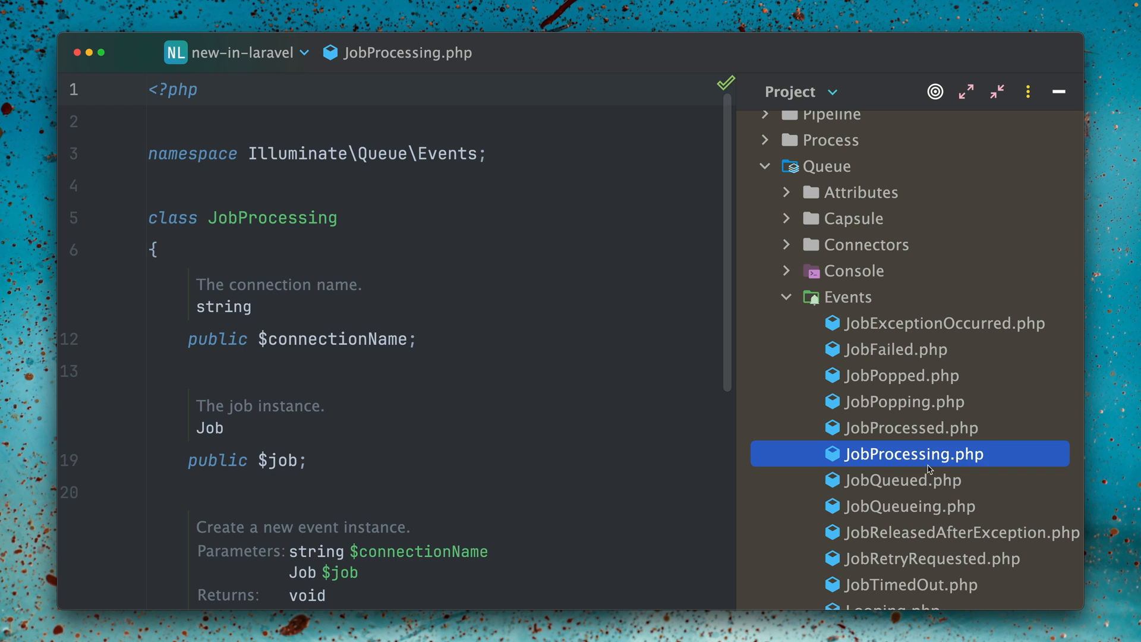
pyautogui.click(903, 479)
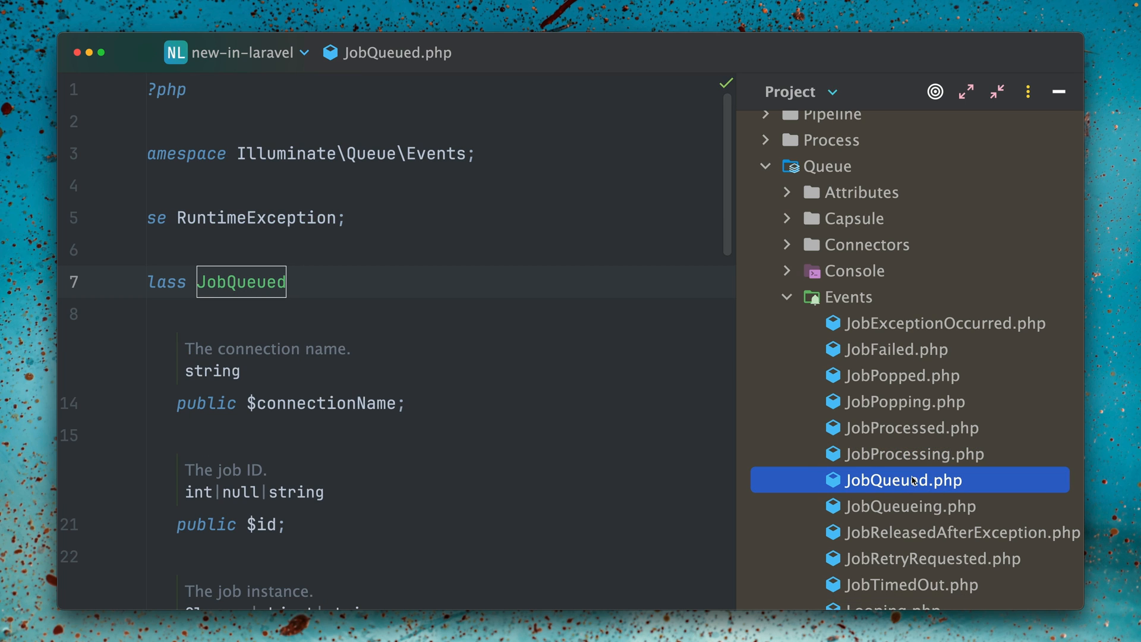
pyautogui.click(908, 505)
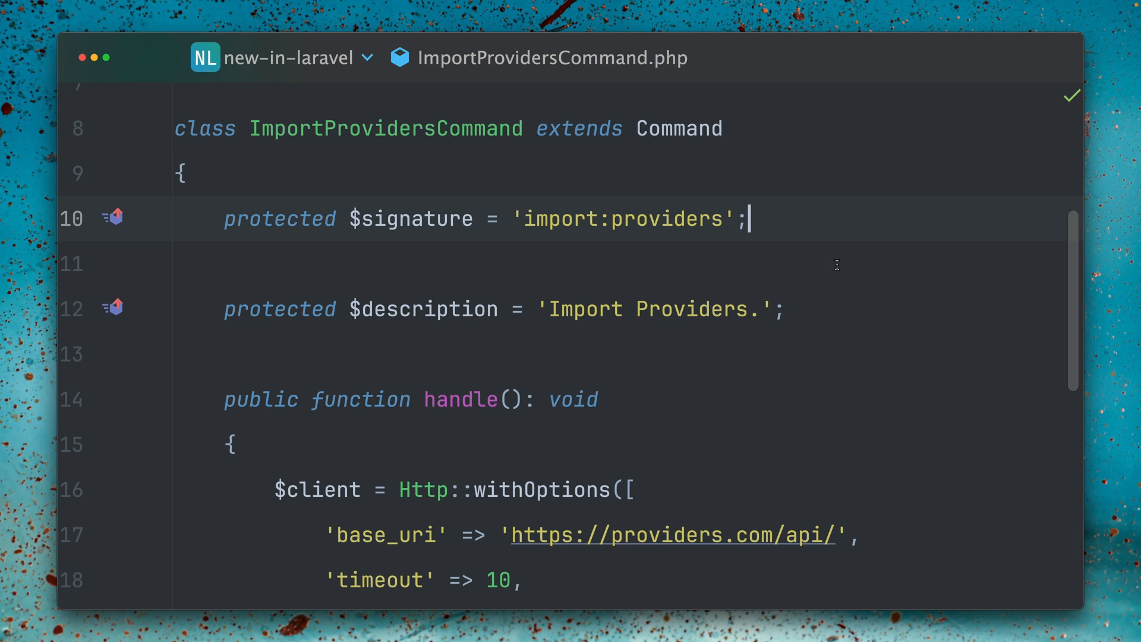
pyautogui.scroll(-3)
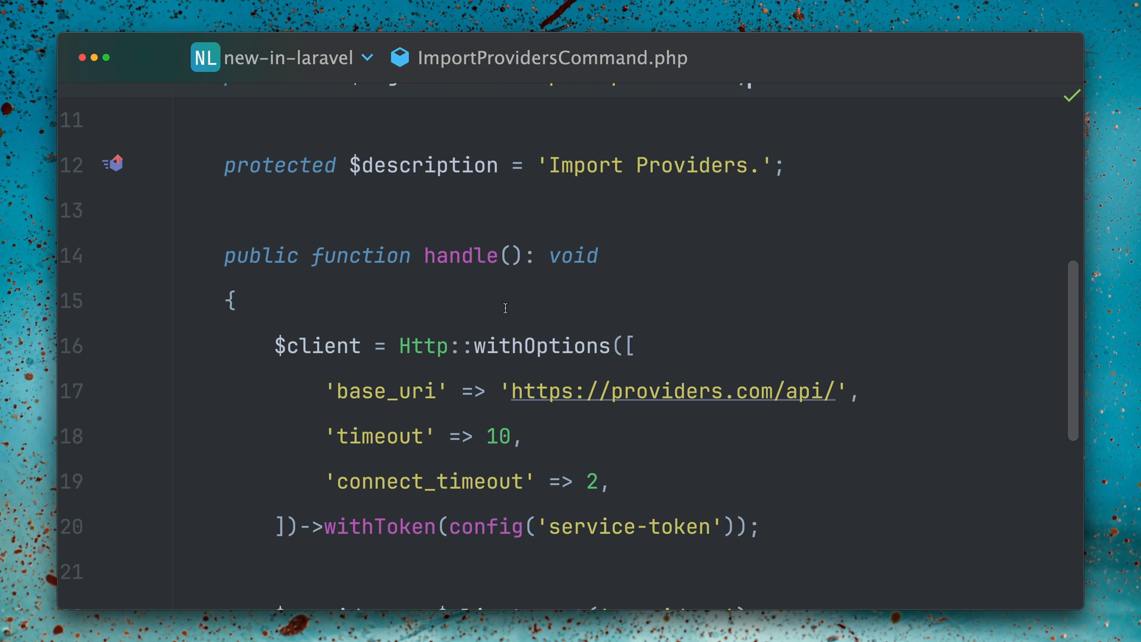
pyautogui.doubleClick(424, 345)
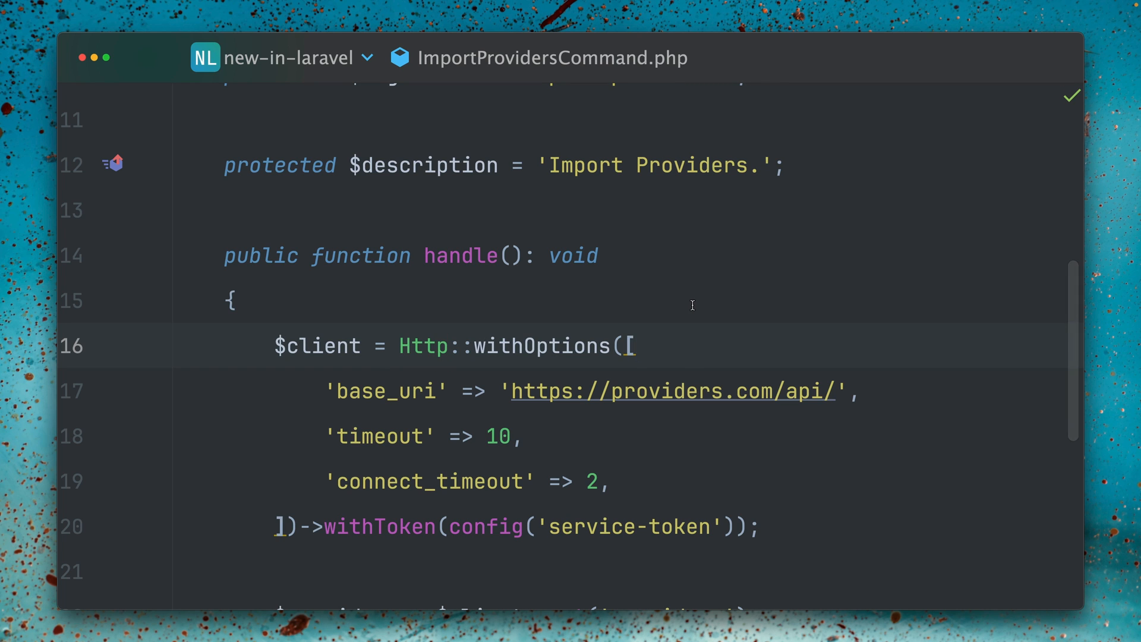
pyautogui.write("$providers = $client->get('providers');")
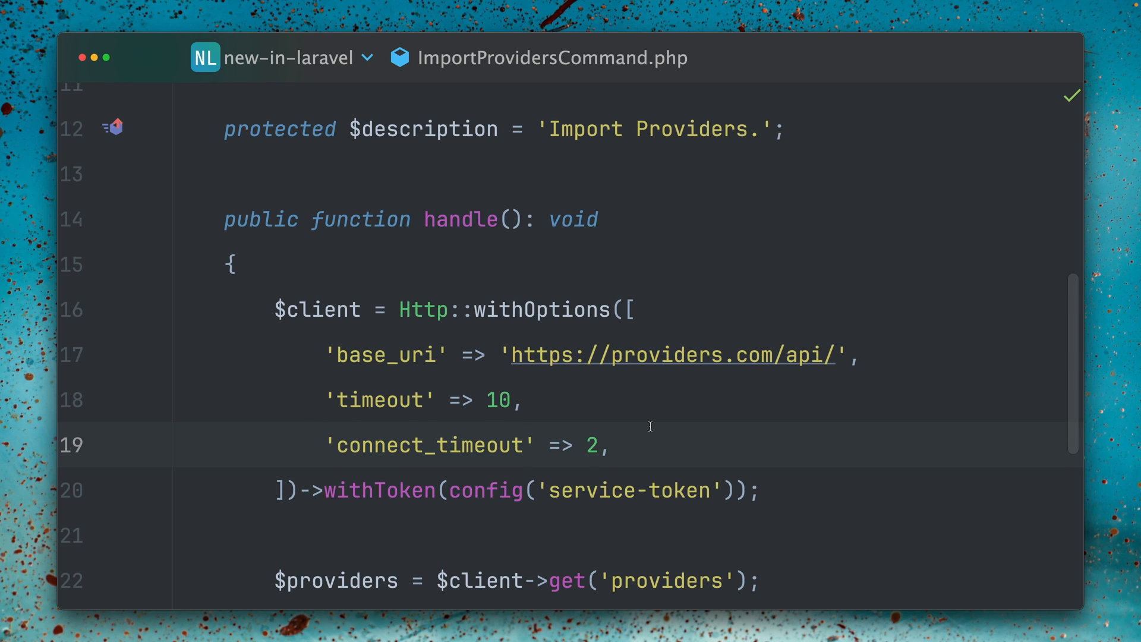
pyautogui.moveTo(706, 483)
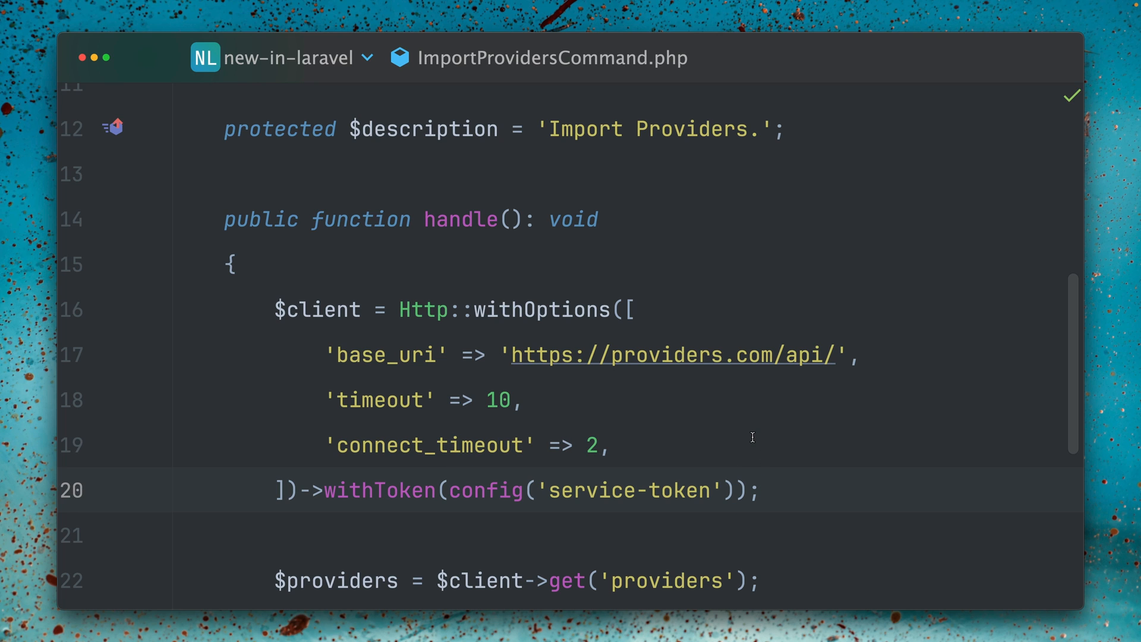
pyautogui.moveTo(622, 417)
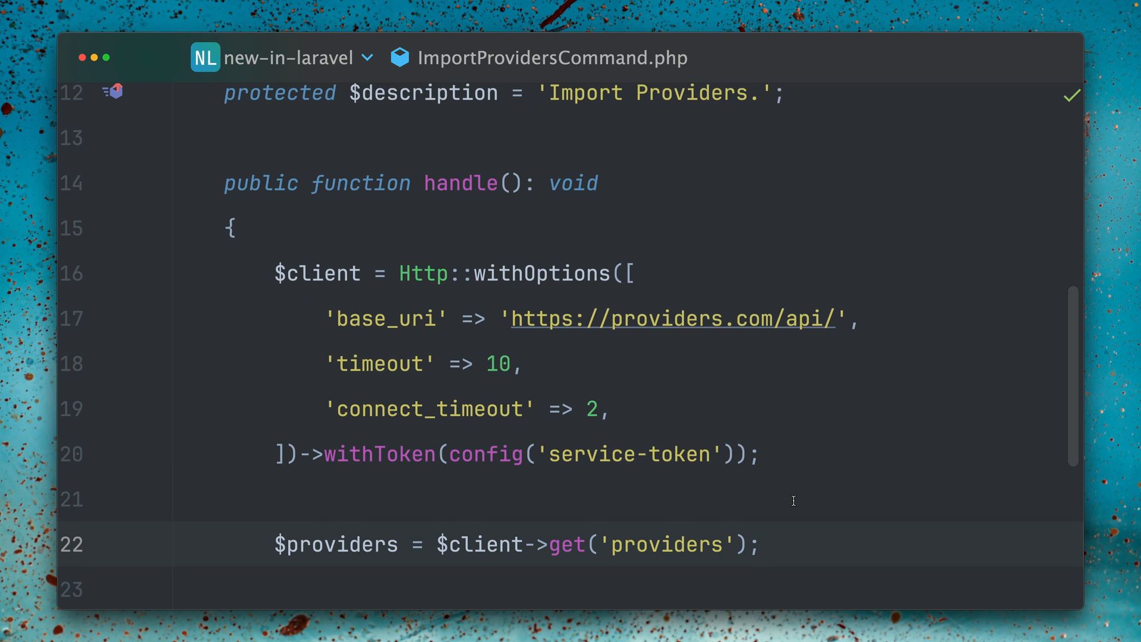
pyautogui.moveTo(773, 547)
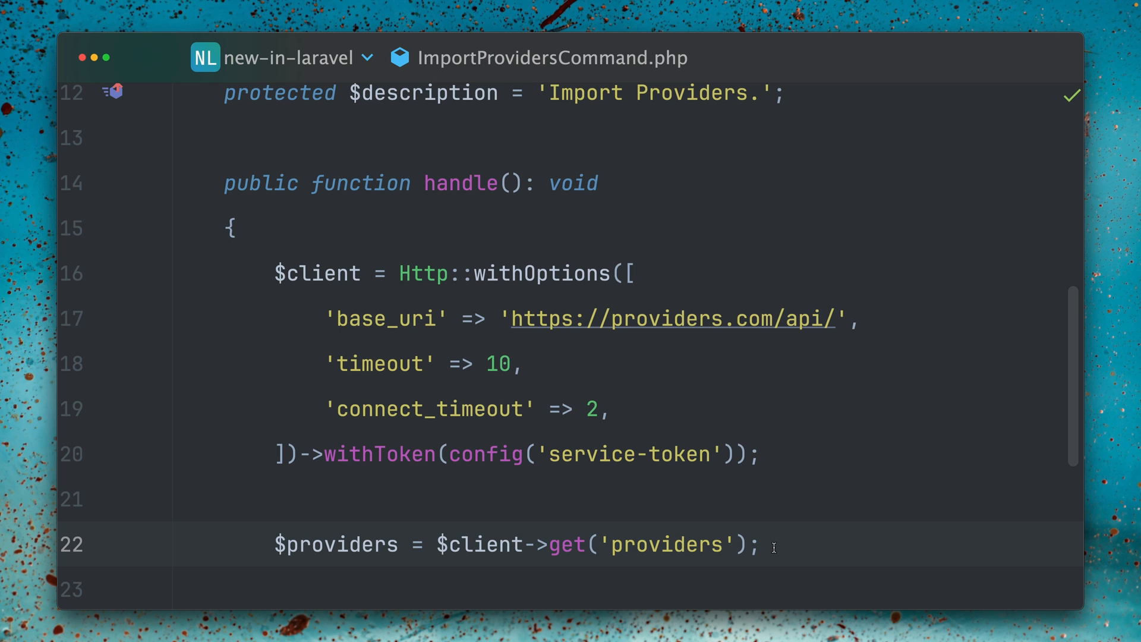
pyautogui.moveTo(302, 306)
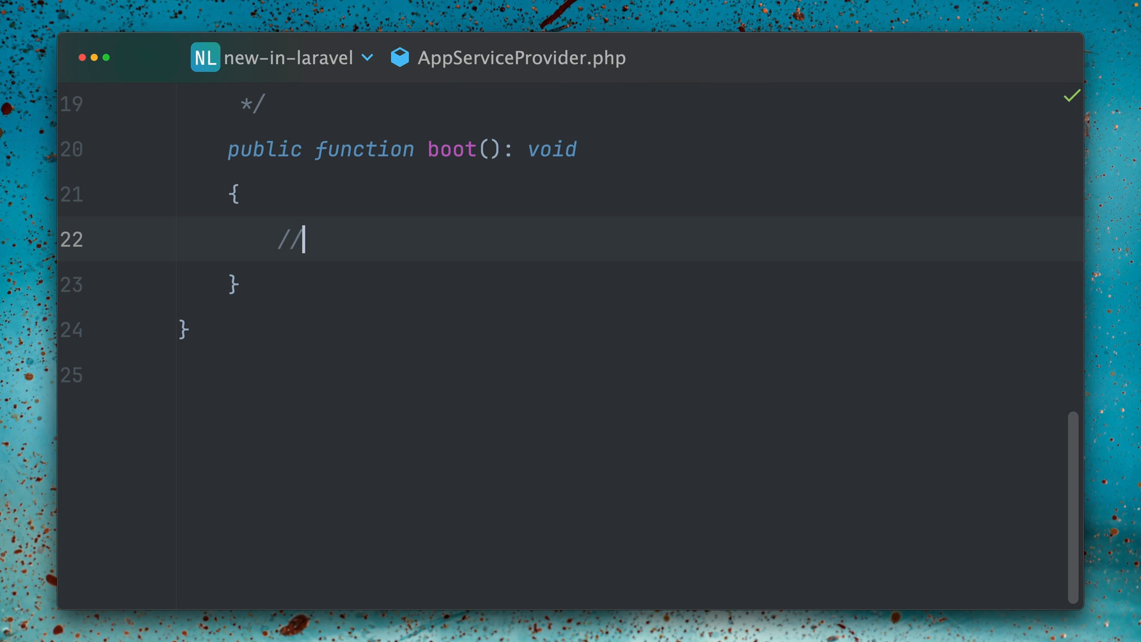
# - Replace the boot() comment with Http::globalOptions([...])->withToken(config('service-token'))
pyautogui.press('Backspace')
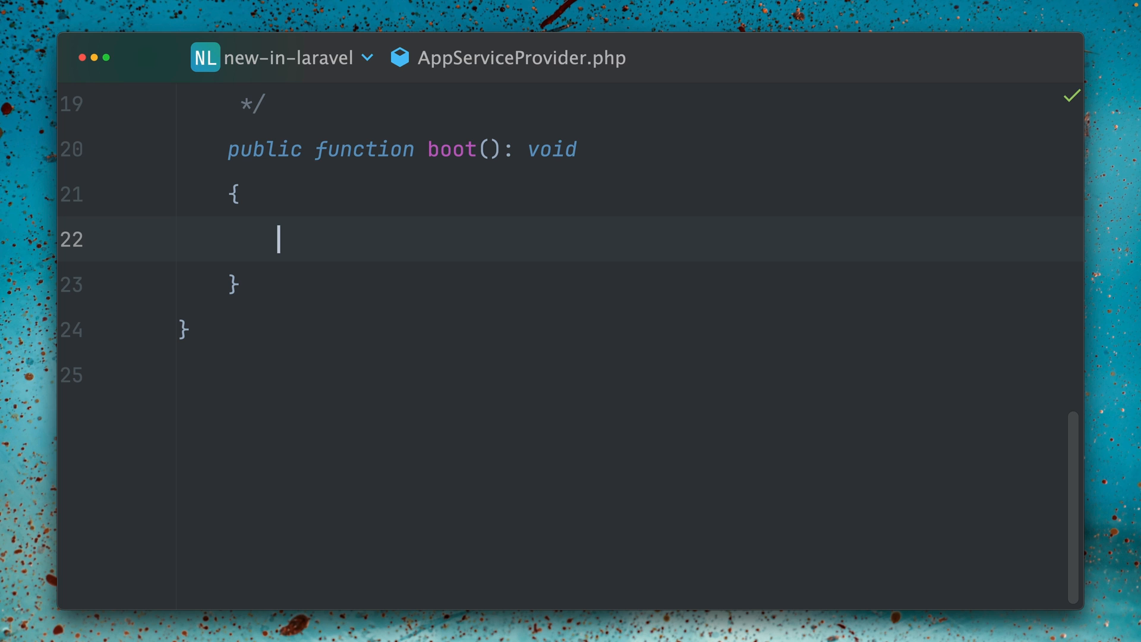
pyautogui.write('Http::')
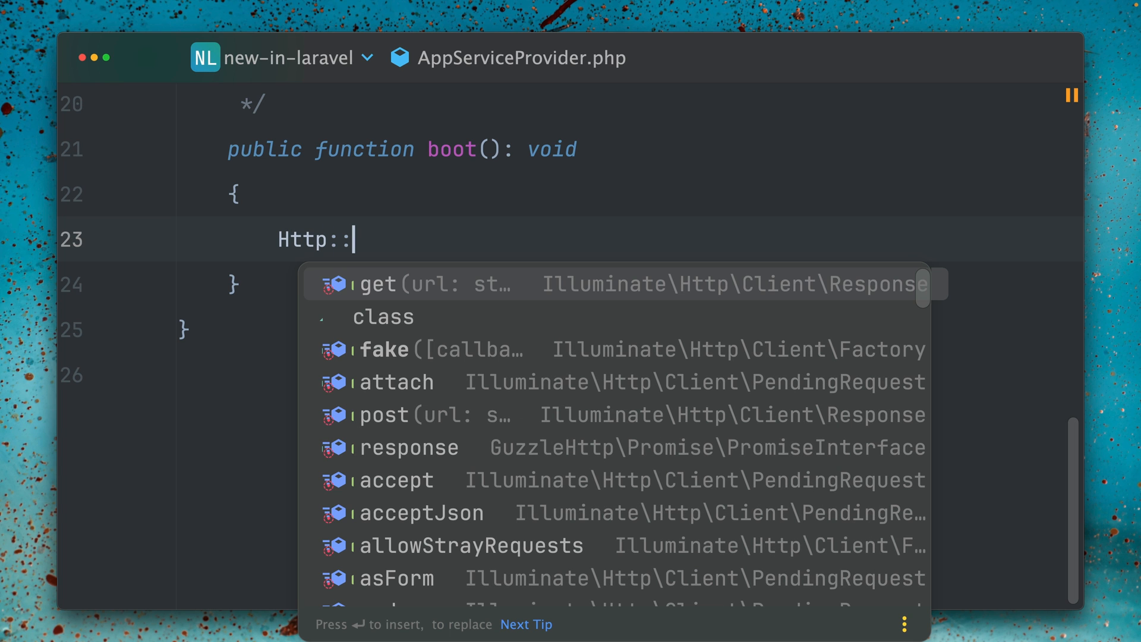
pyautogui.write('globalOptions(')
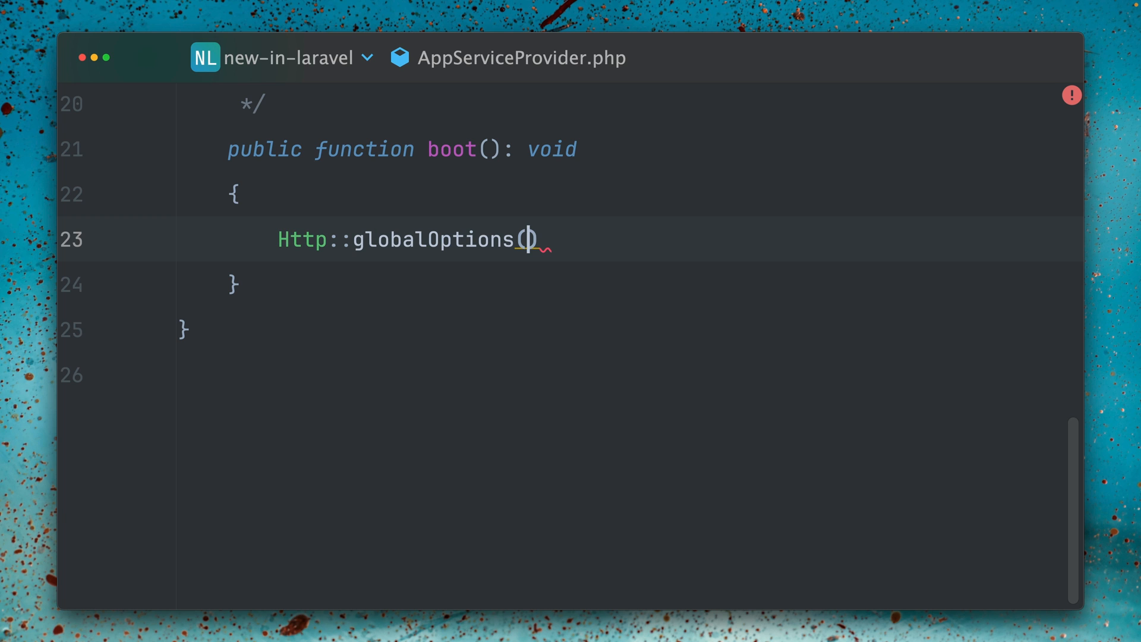
pyautogui.write('[')
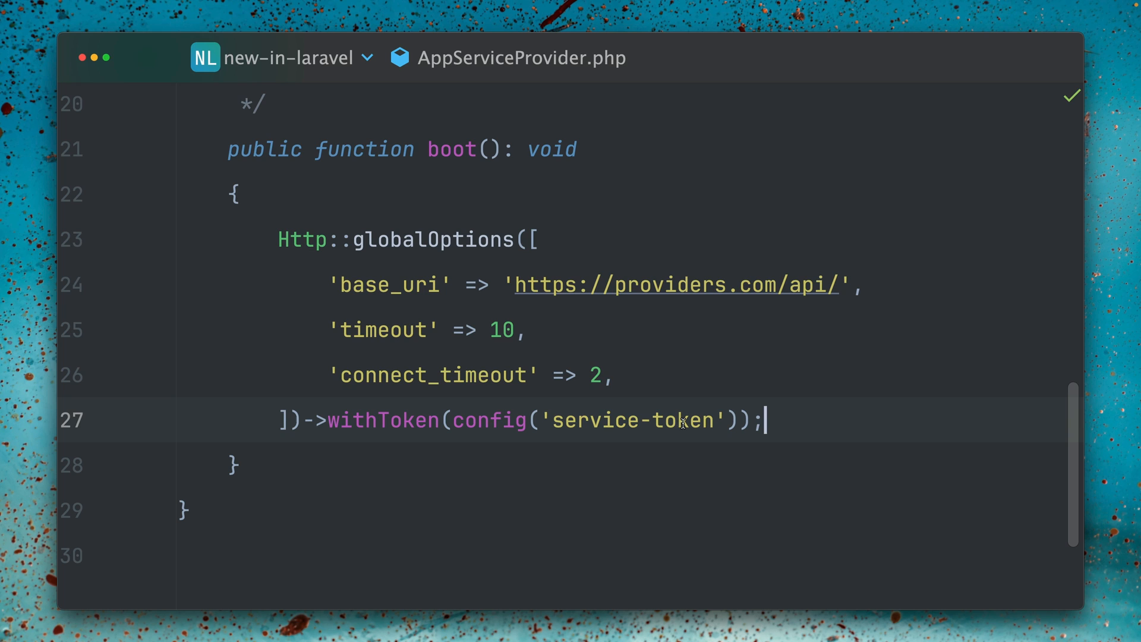
pyautogui.moveTo(790, 434)
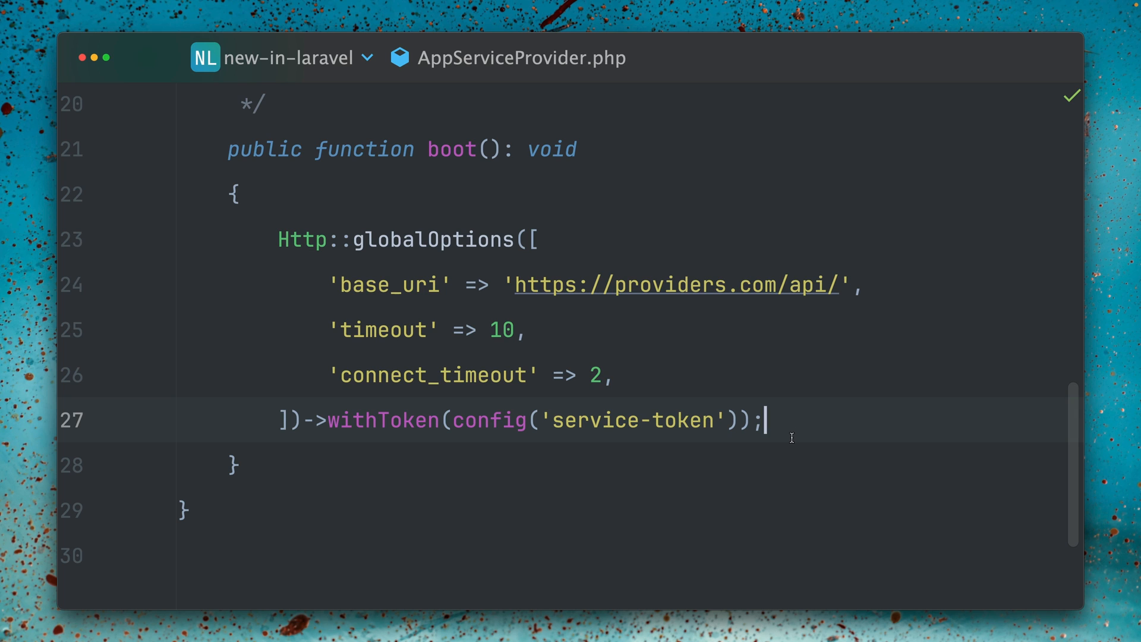
pyautogui.moveTo(813, 411)
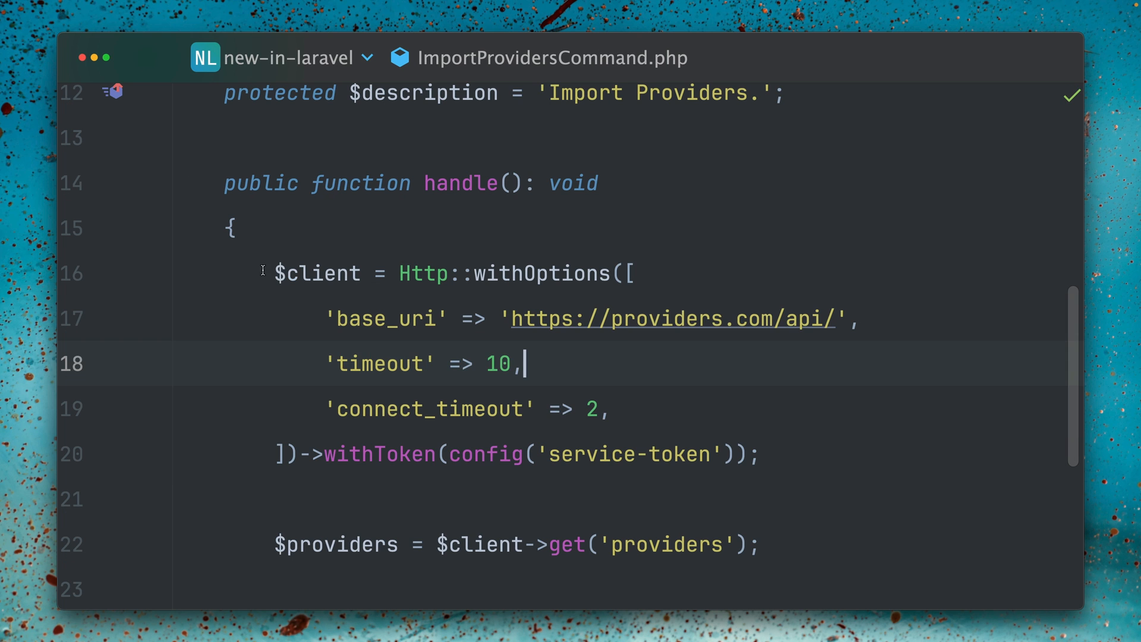
# - Delete the $client = Http::withOptions(...) block and call Http:: in place of $client
pyautogui.moveTo(273, 272); pyautogui.dragTo(758, 453)
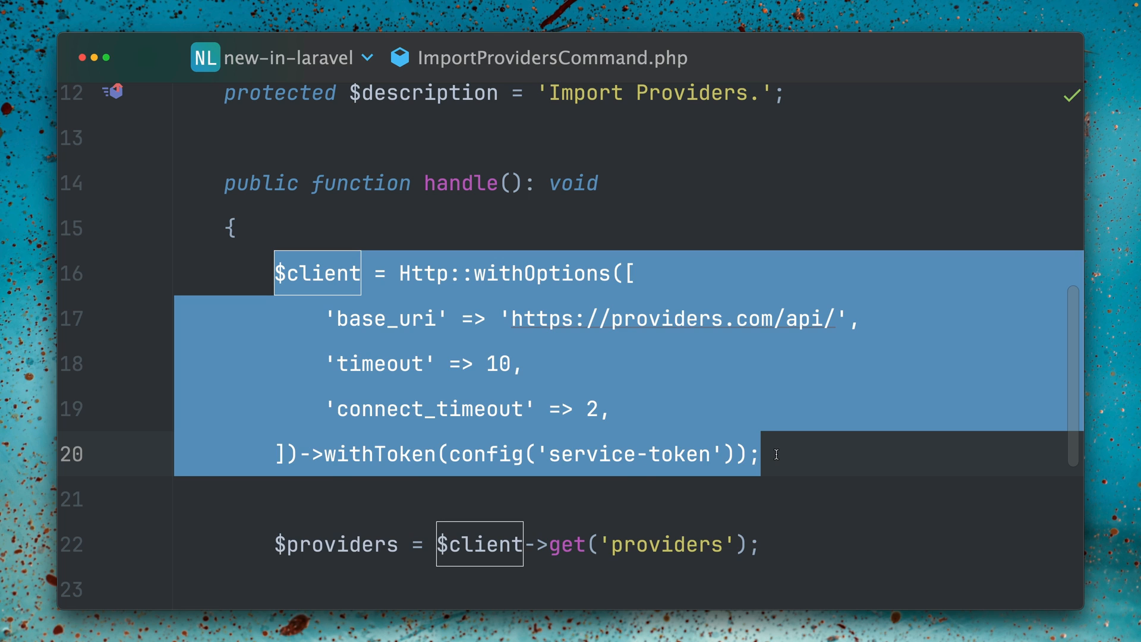
pyautogui.press('Delete')
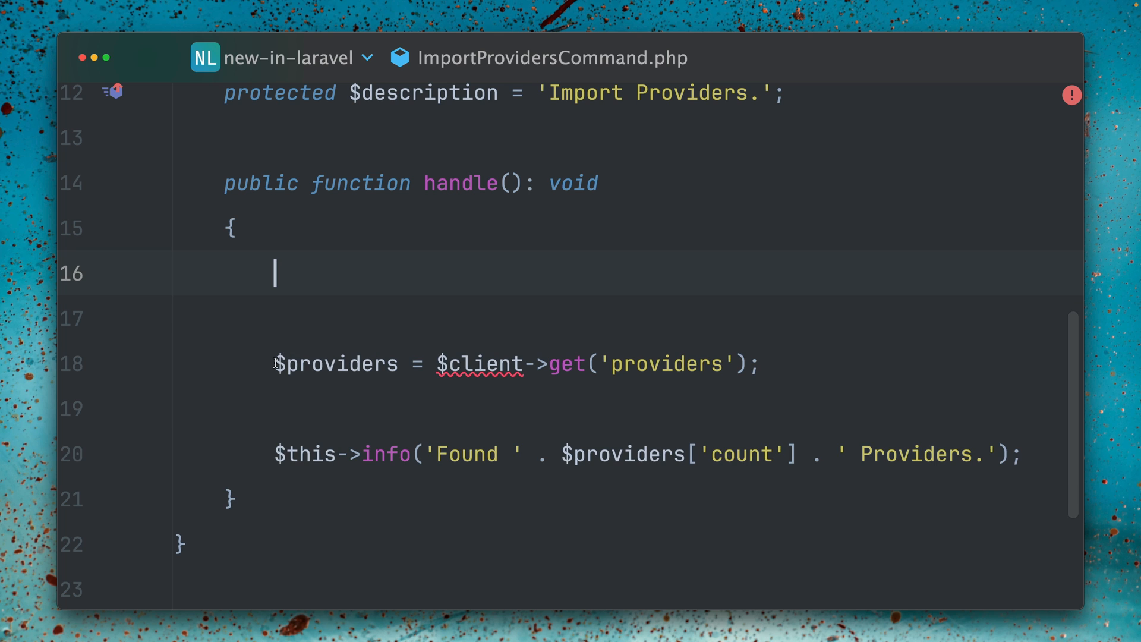
pyautogui.doubleClick(479, 318)
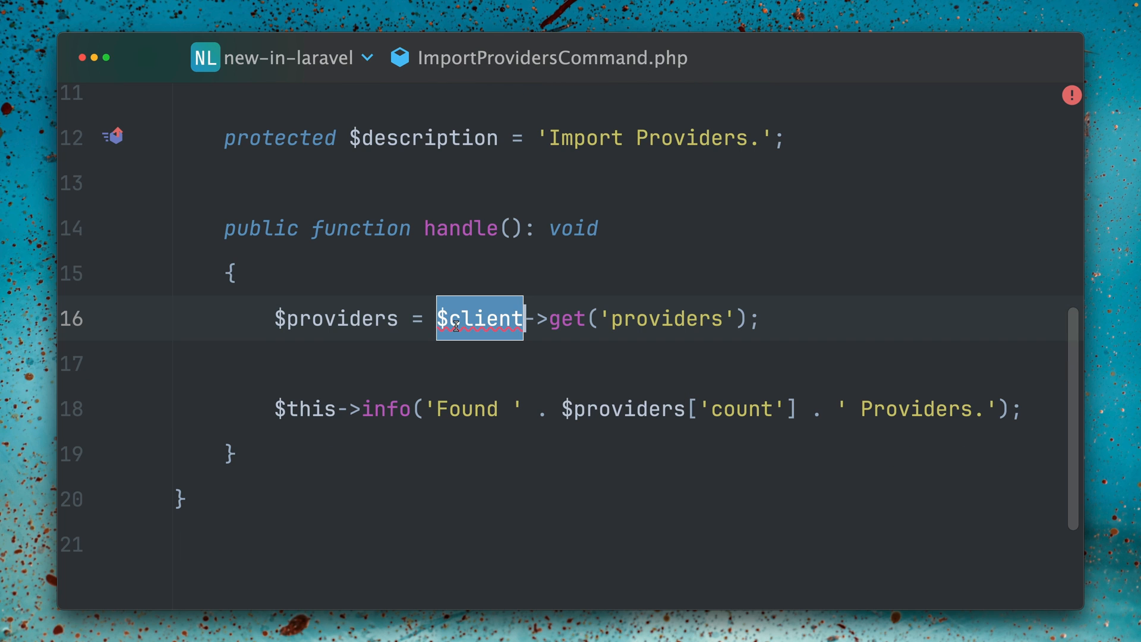
pyautogui.write('Http::')
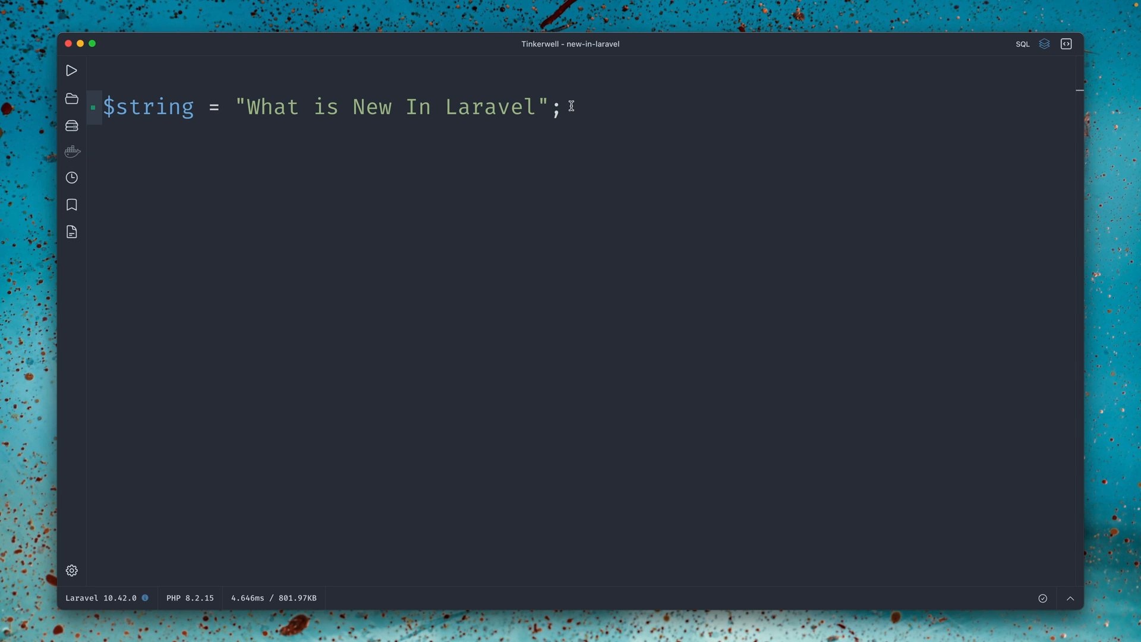
# - Run the snippet, then write Str::wrap($string, ...) and run it
pyautogui.click(71, 70)
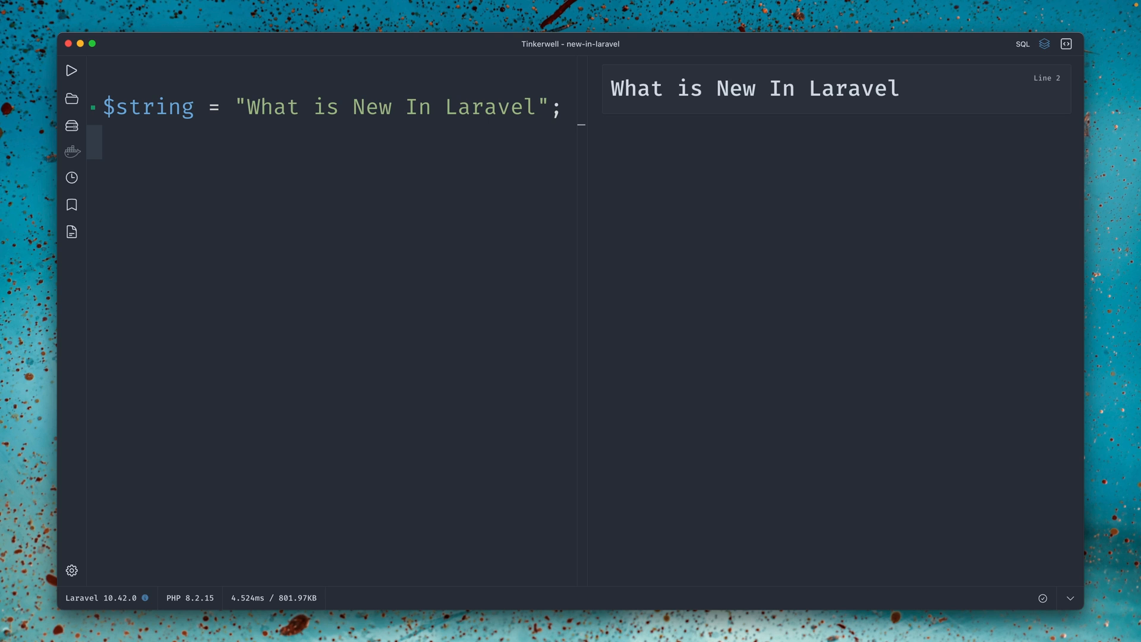
pyautogui.moveTo(197, 179)
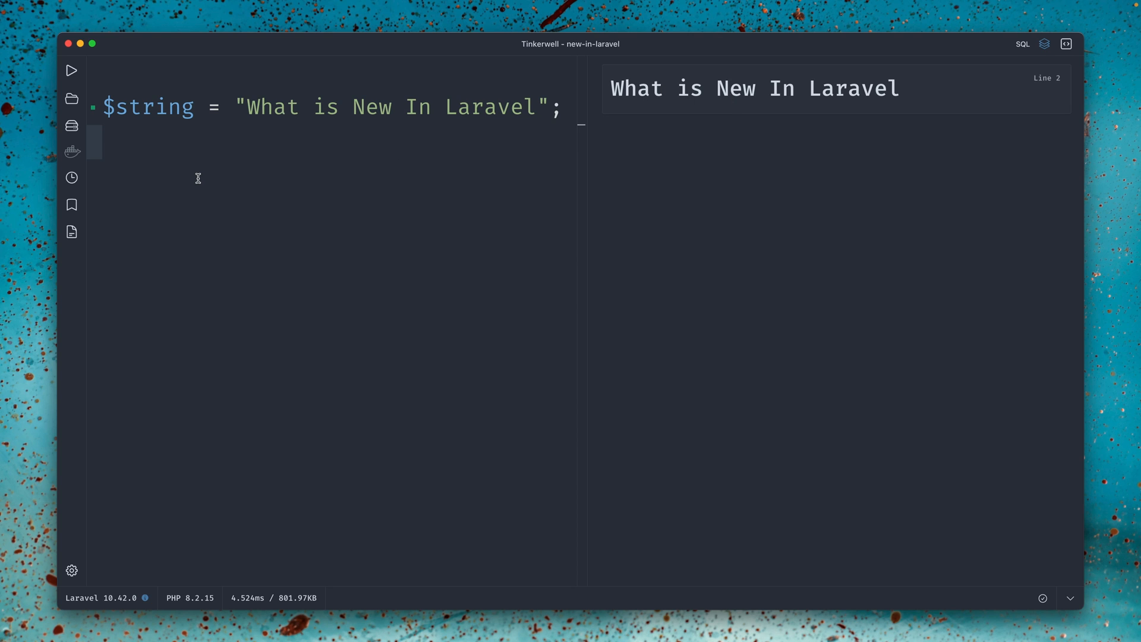
pyautogui.write('S')
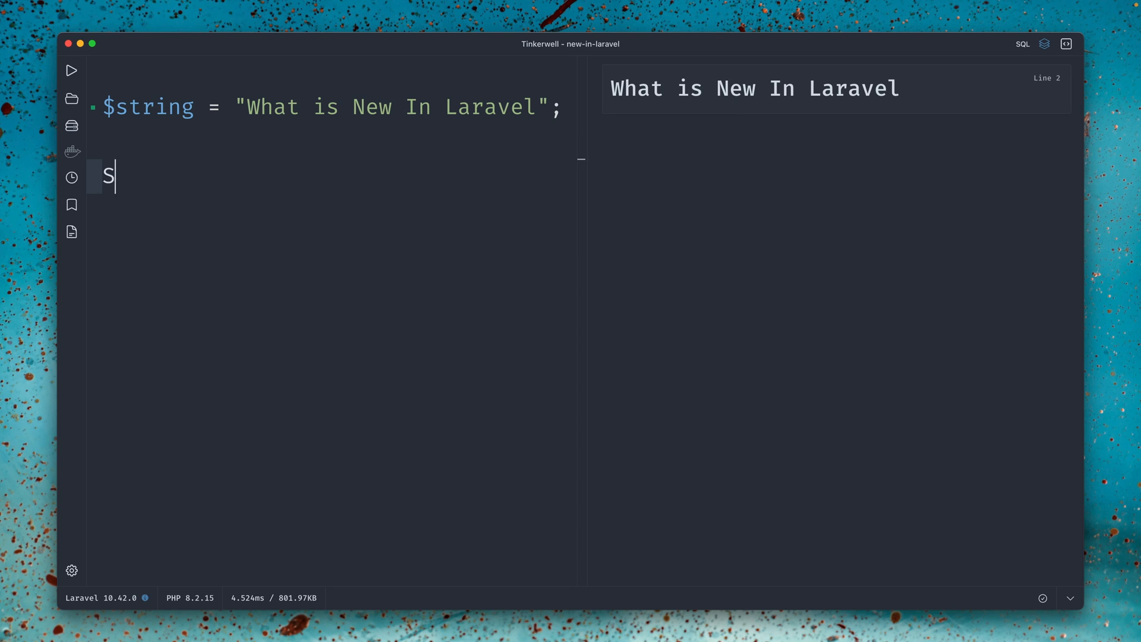
pyautogui.write('tr')
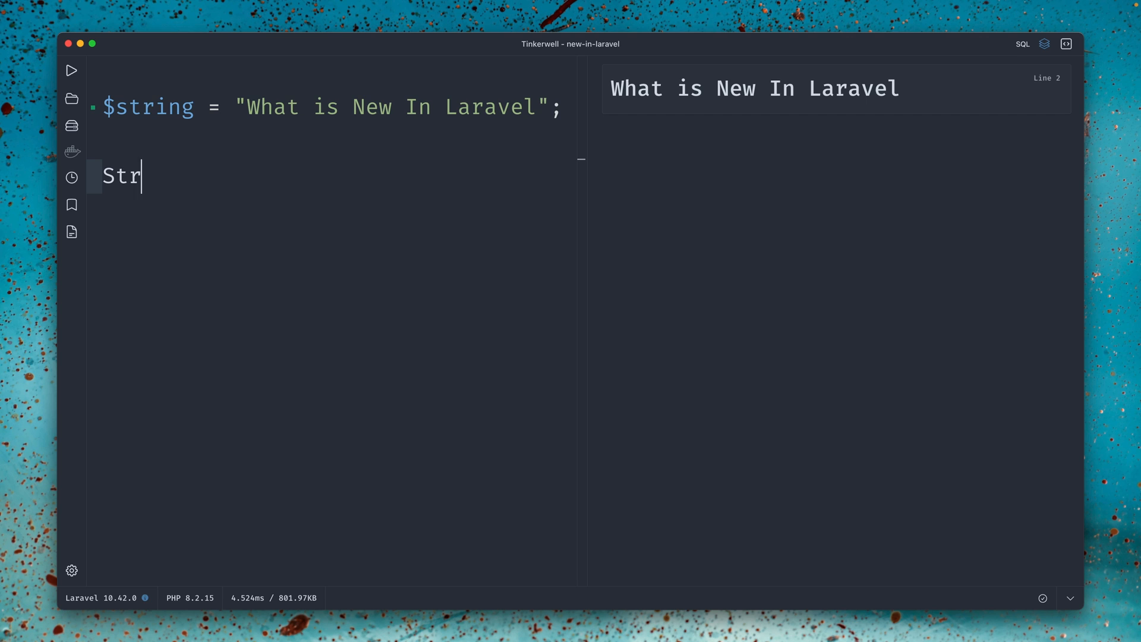
pyautogui.write('::wrap')
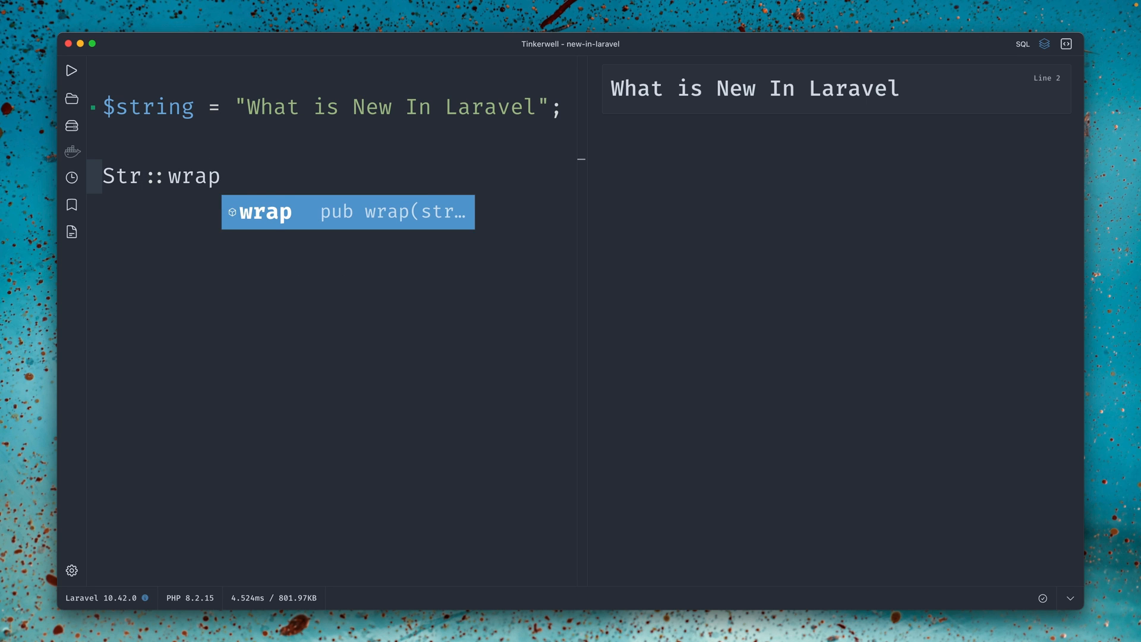
pyautogui.write('($string, "')
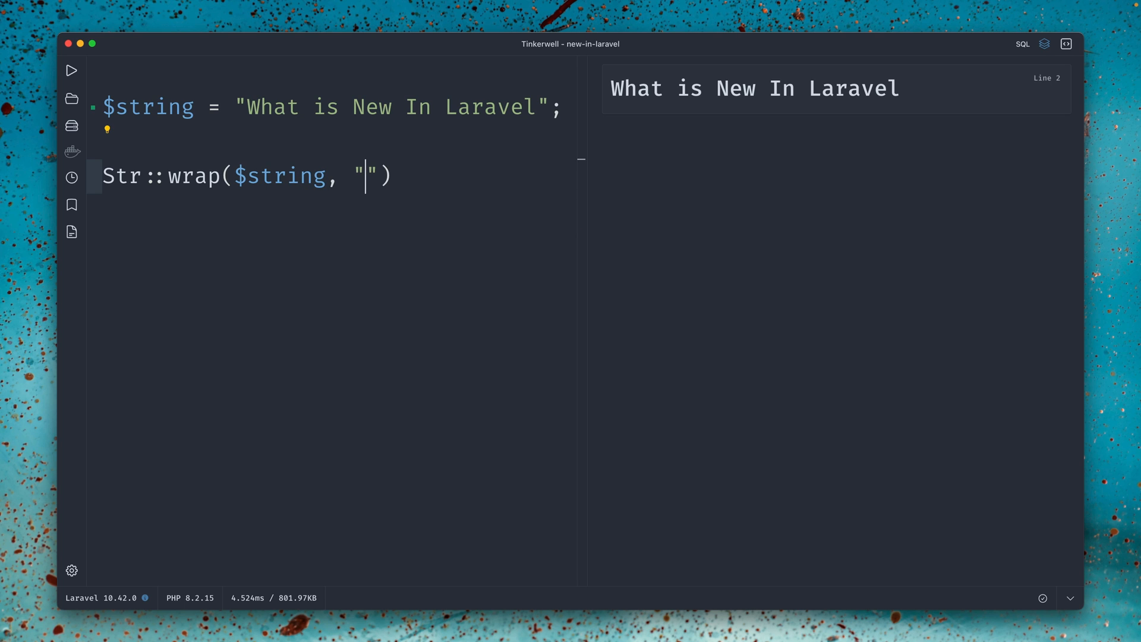
pyautogui.write("'")
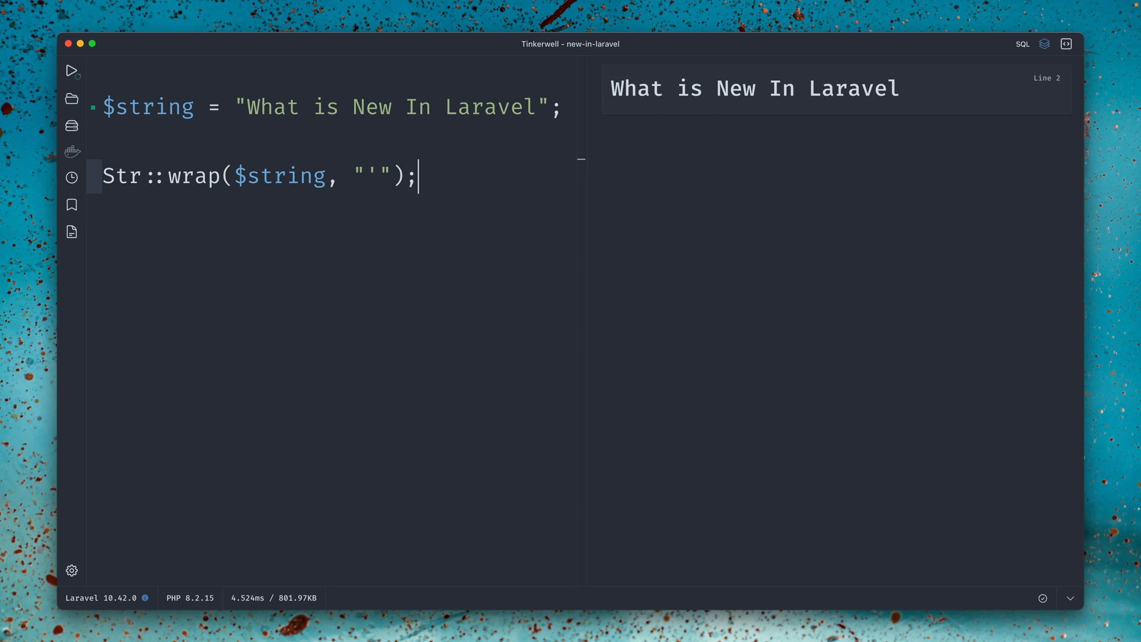
pyautogui.click(71, 71)
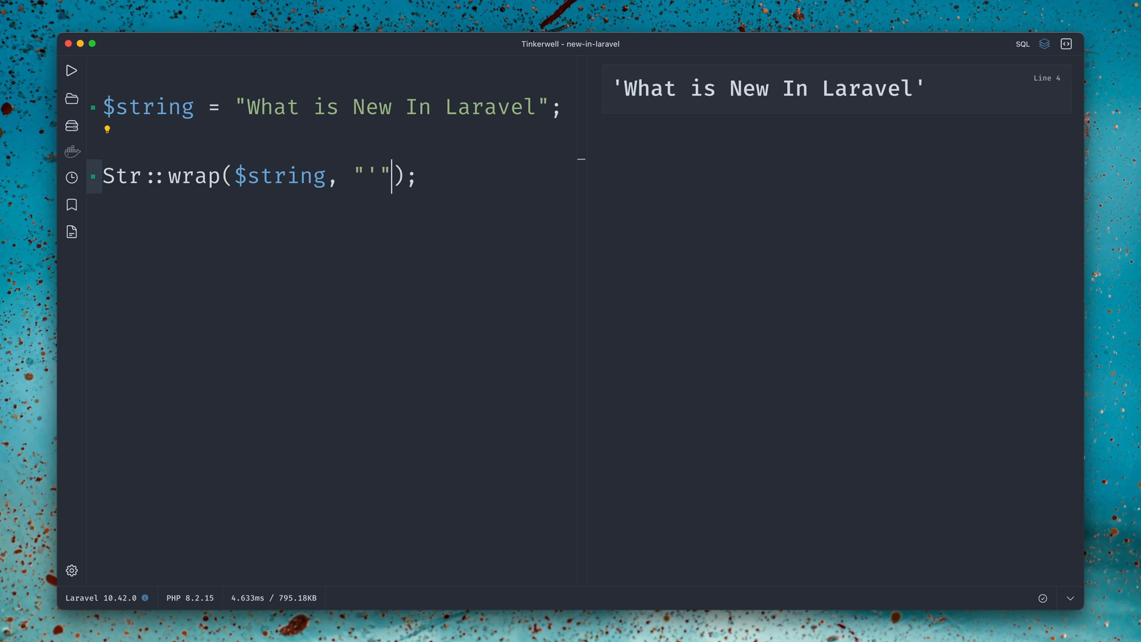
# - Add named arguments before: 'Topic: ' and after: ' 🙌' to the wrap call
pyautogui.write('before: );')
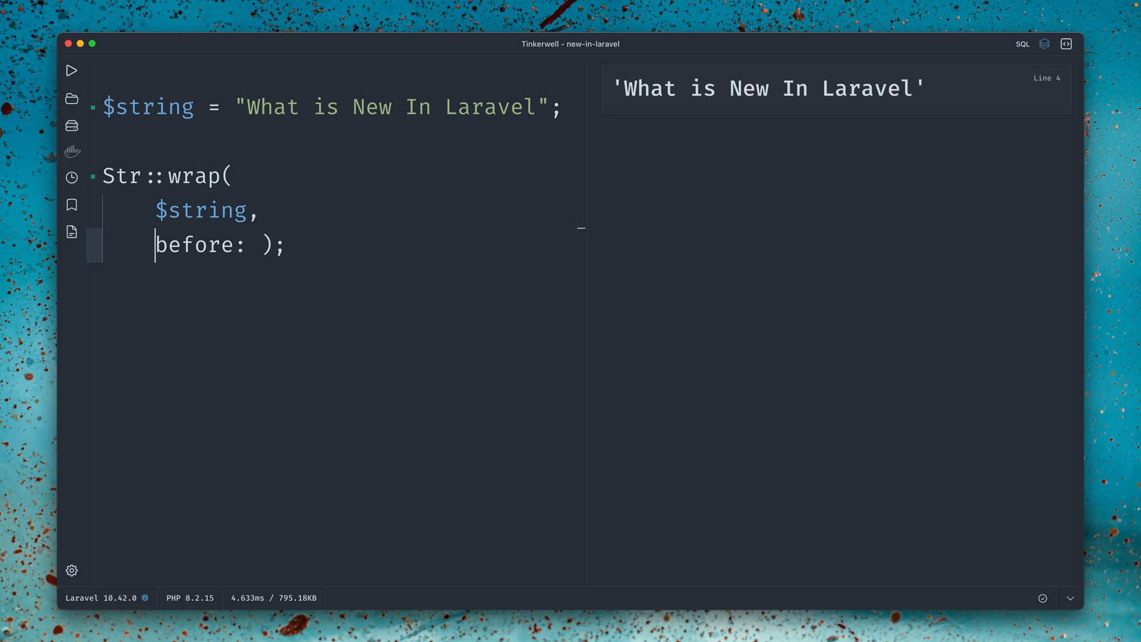
pyautogui.press('enter')
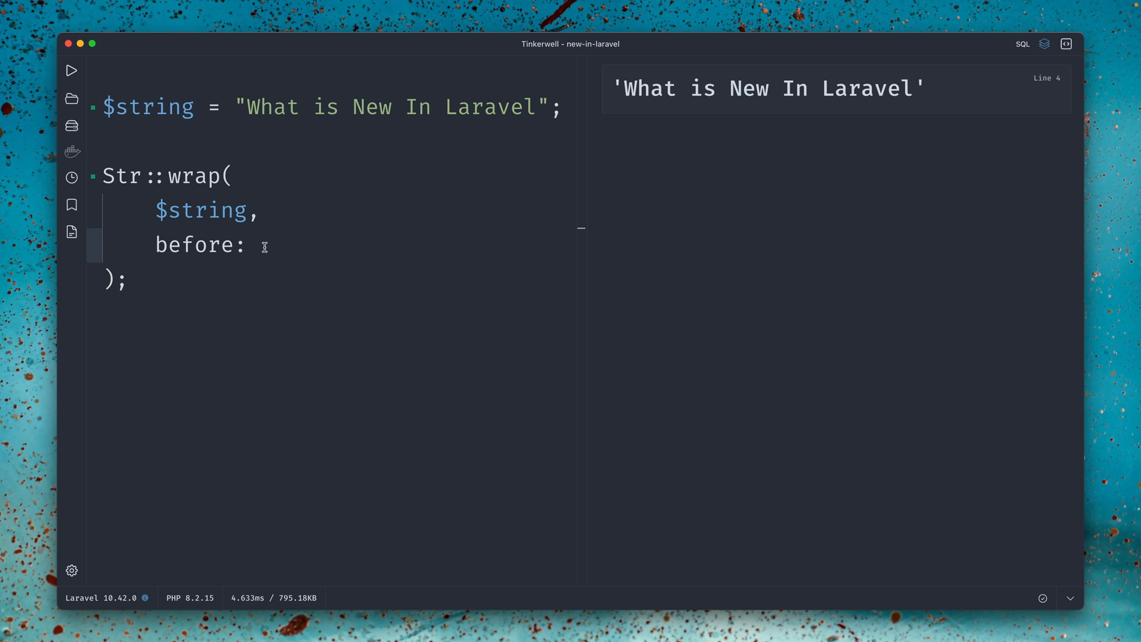
pyautogui.write("''")
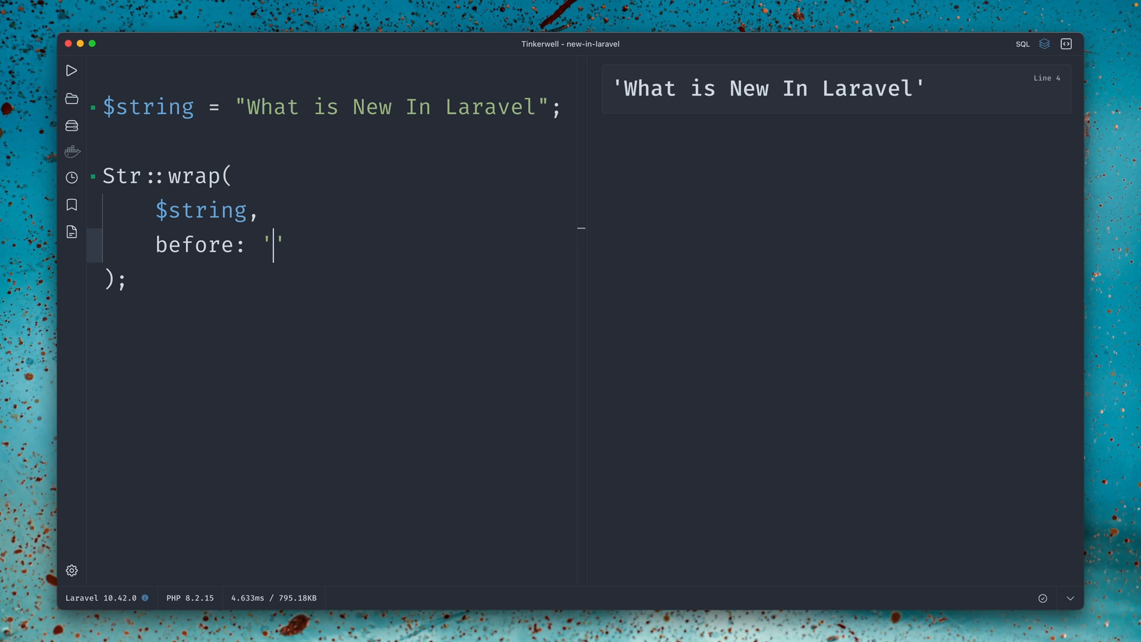
pyautogui.write('Topic:')
pyautogui.write('af')
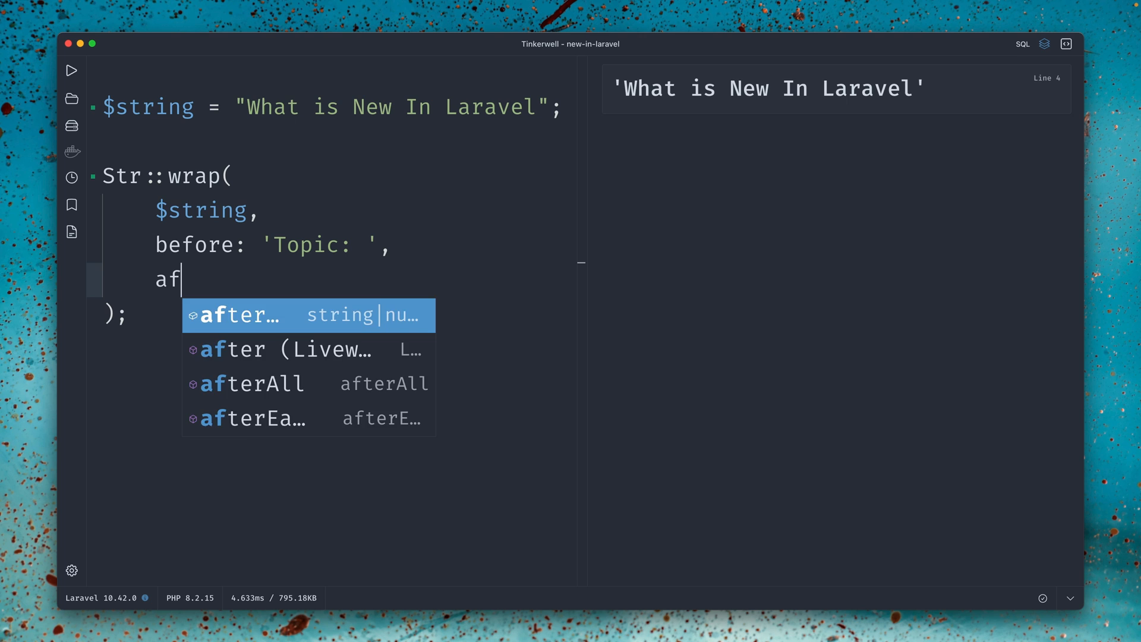
pyautogui.press('Tab')
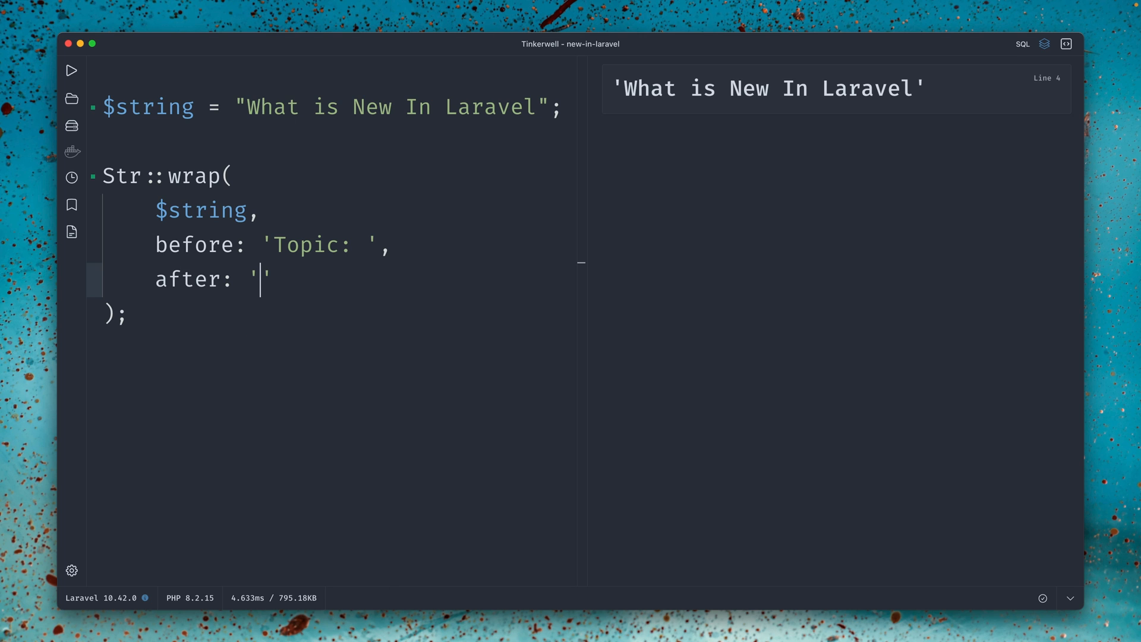
pyautogui.write('🙌");')
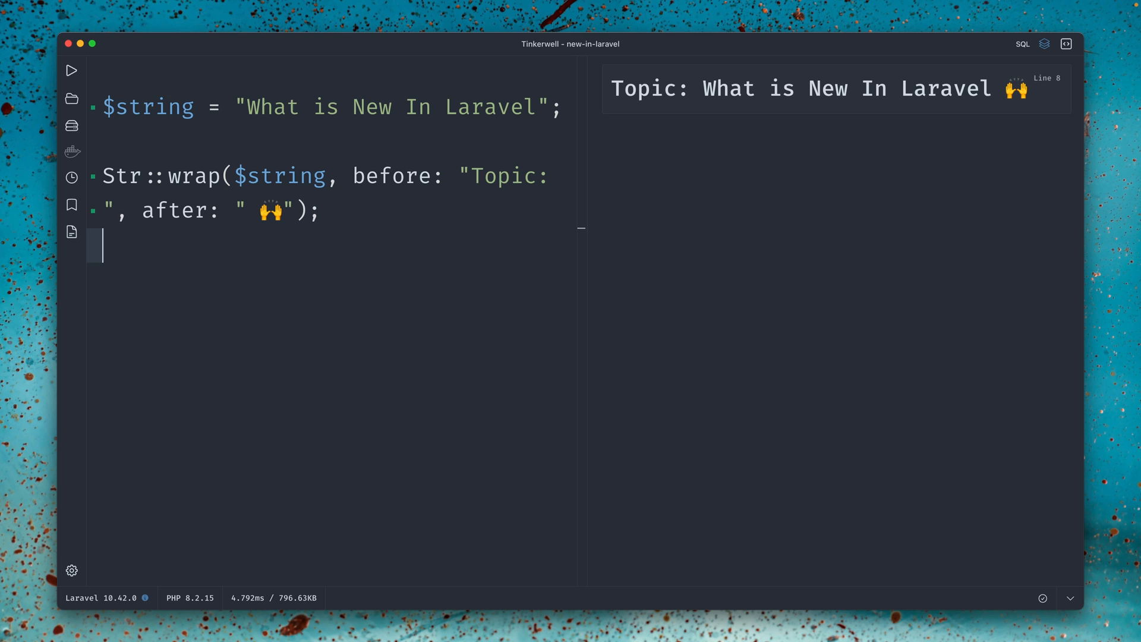
pyautogui.moveTo(262, 247)
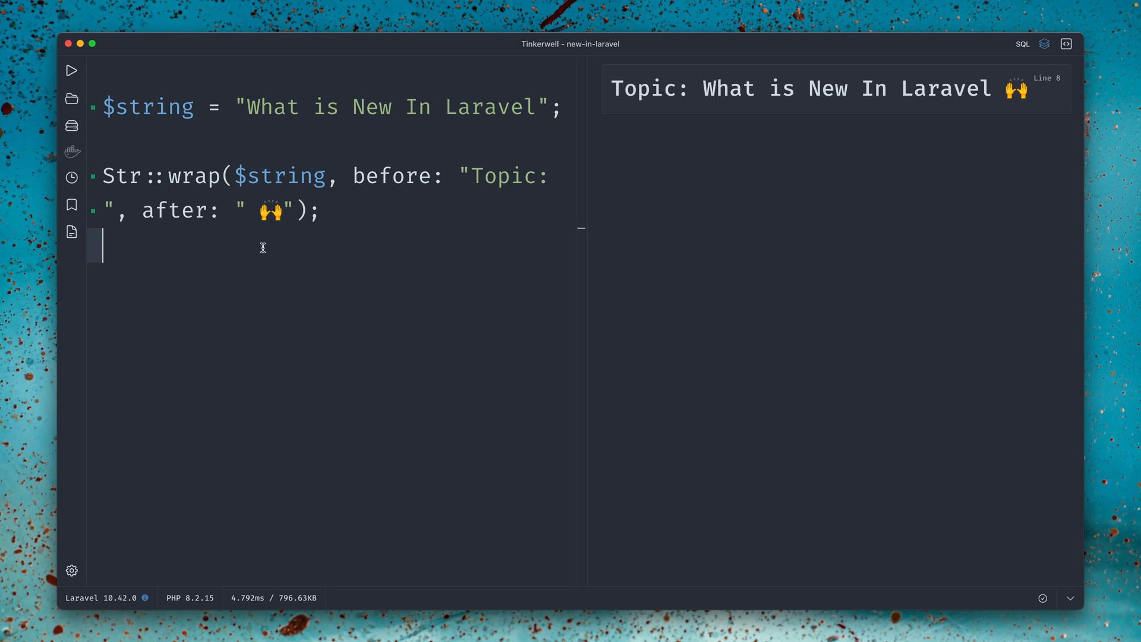
pyautogui.doubleClick(395, 176)
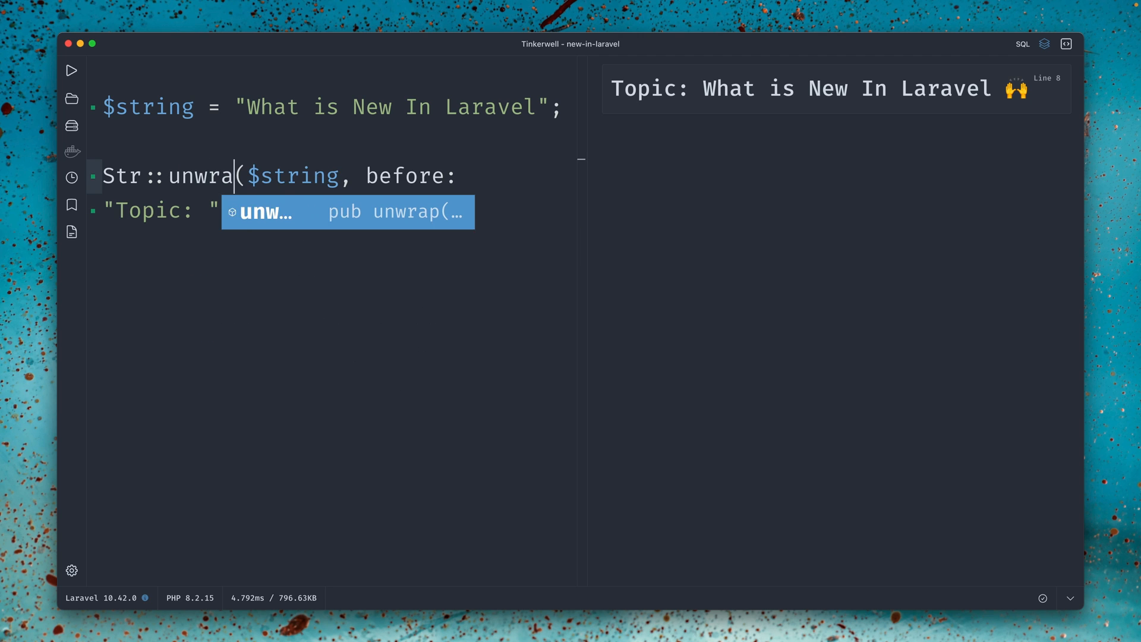
# - Switch to Str::unwrap($string, "'") without named arguments, and return the original quoted string
pyautogui.write('p')
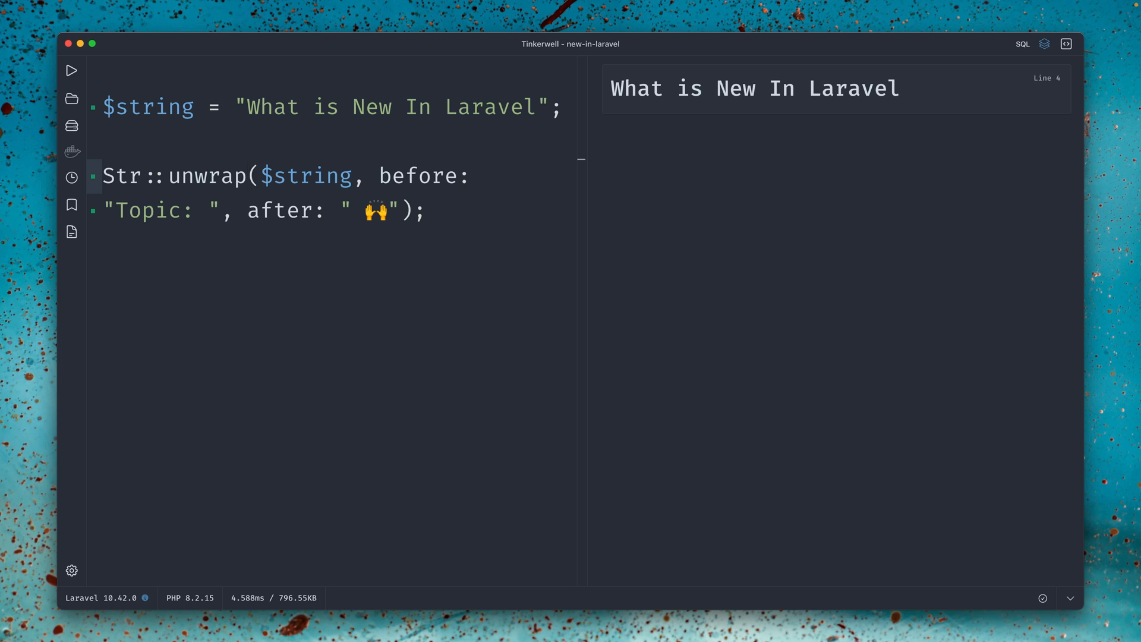
pyautogui.moveTo(378, 175); pyautogui.dragTo(396, 211)
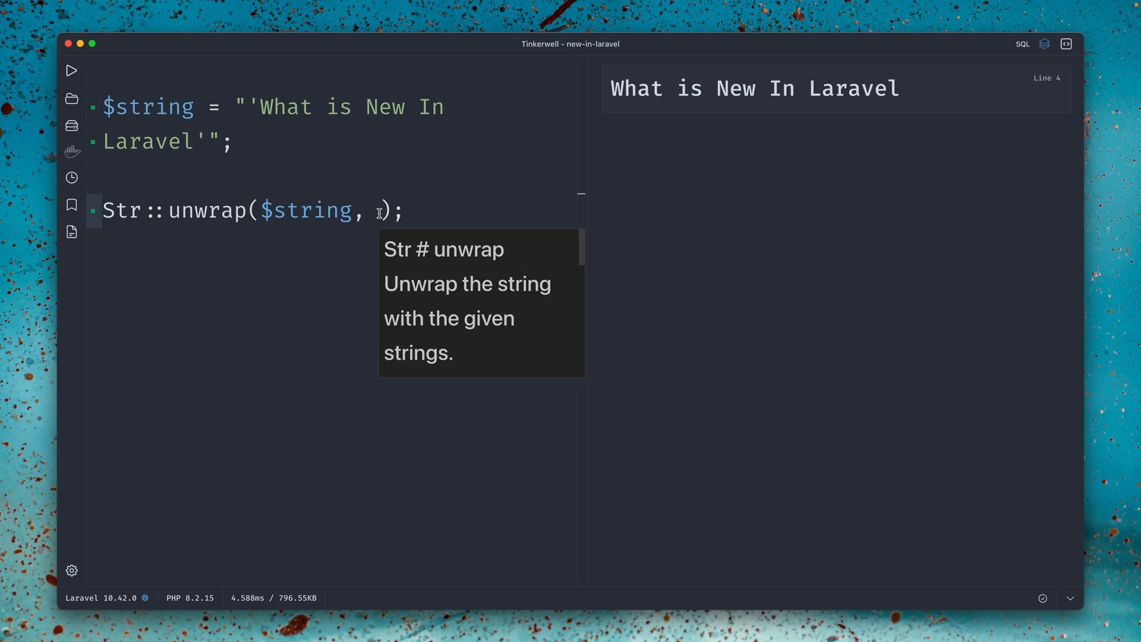
pyautogui.write('"\'"')
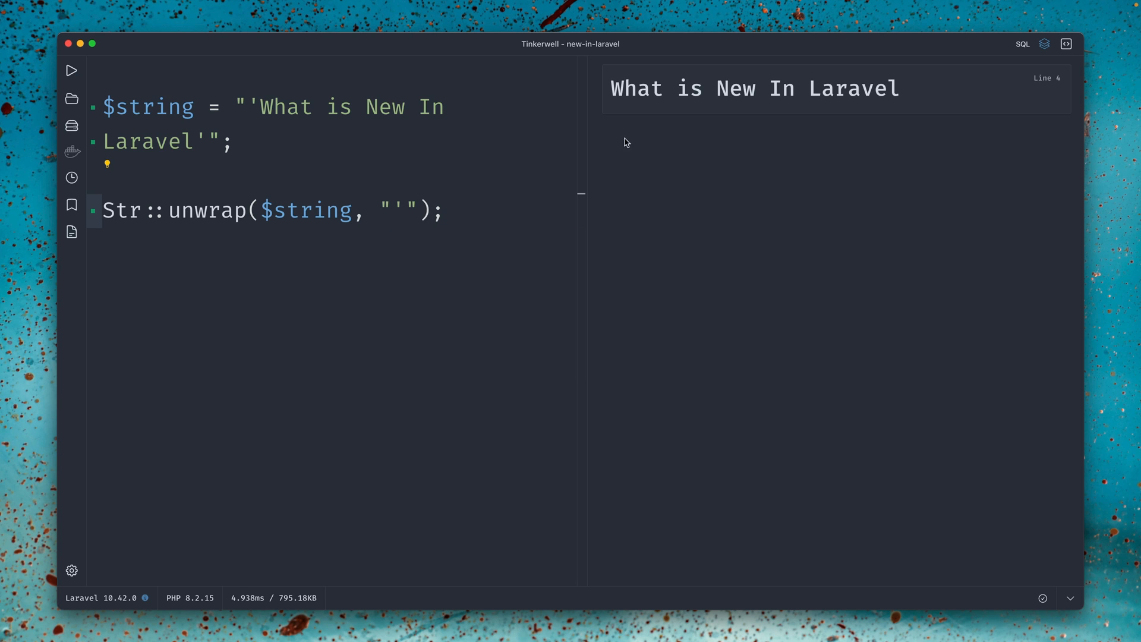
pyautogui.moveTo(415, 174)
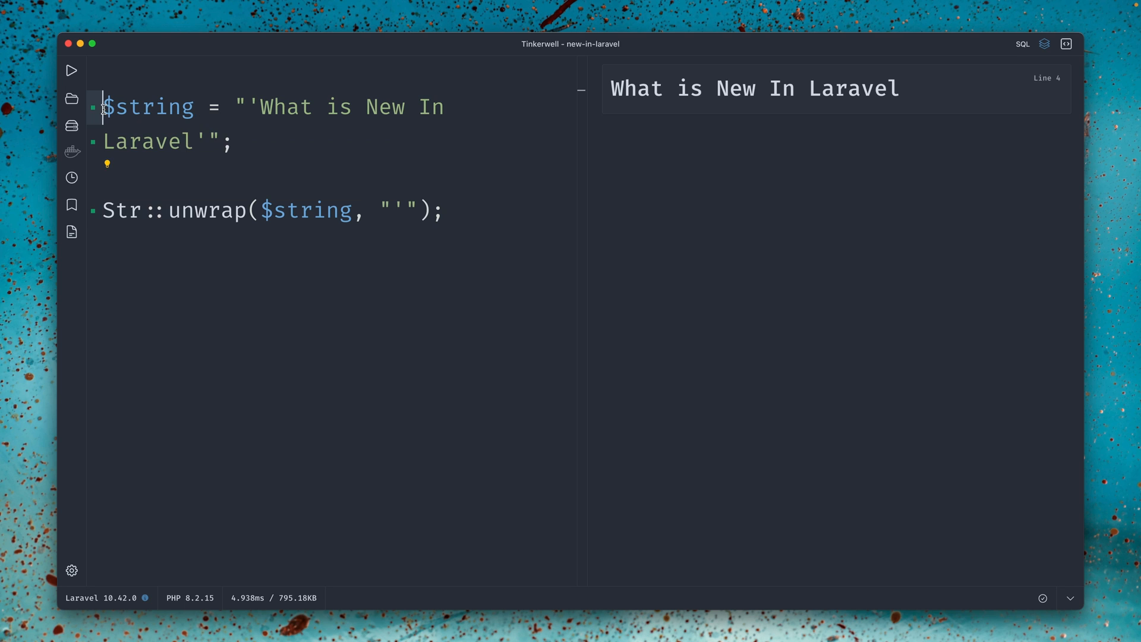
pyautogui.write('return')
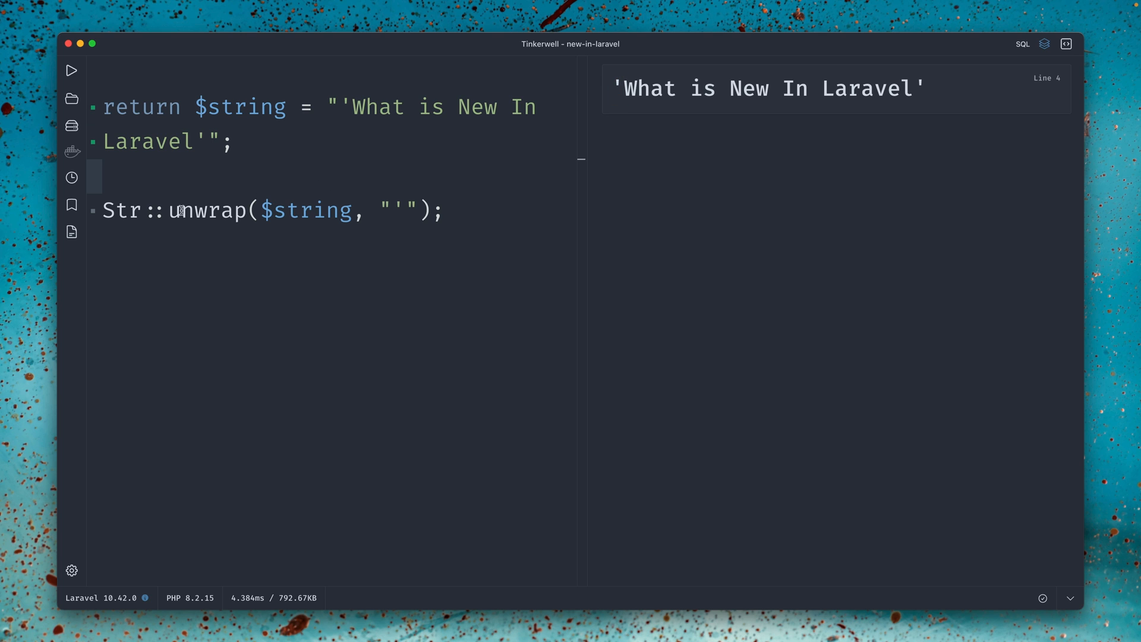
pyautogui.doubleClick(207, 210)
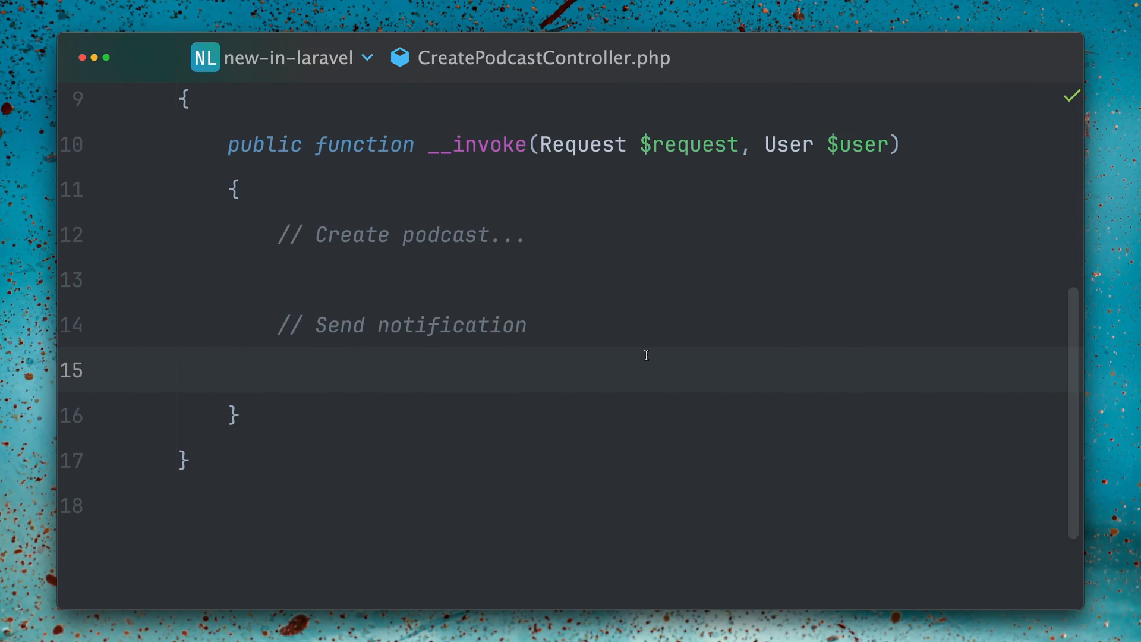
pyautogui.moveTo(366, 366)
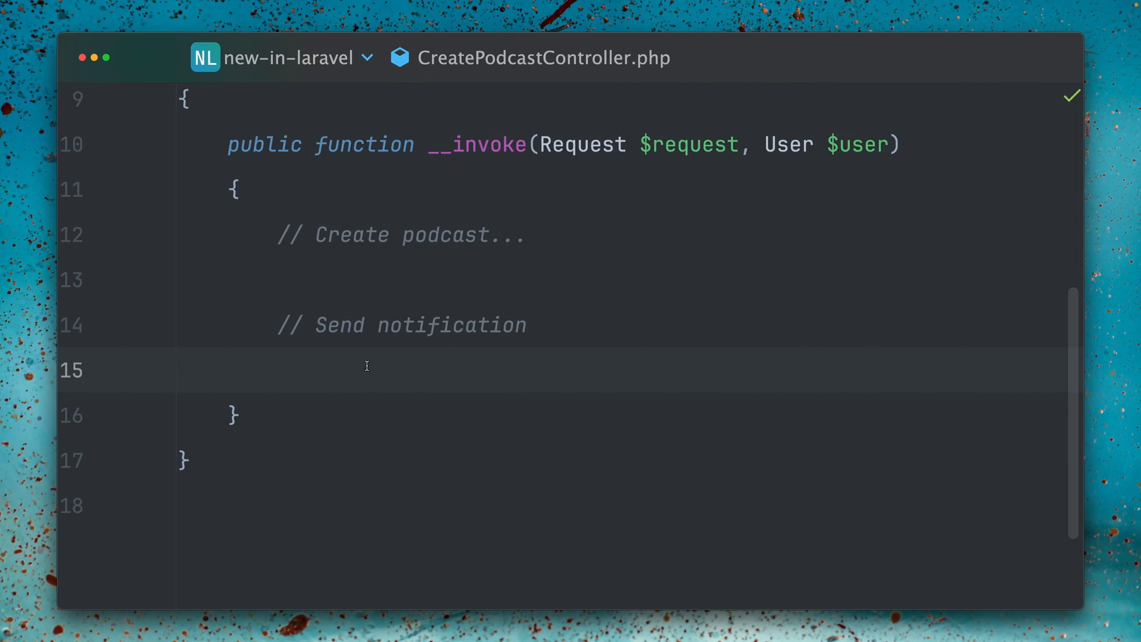
# - Add $user->notify(new PodcasWasCreatedNotification()); below the Send notification comment
pyautogui.click(280, 369)
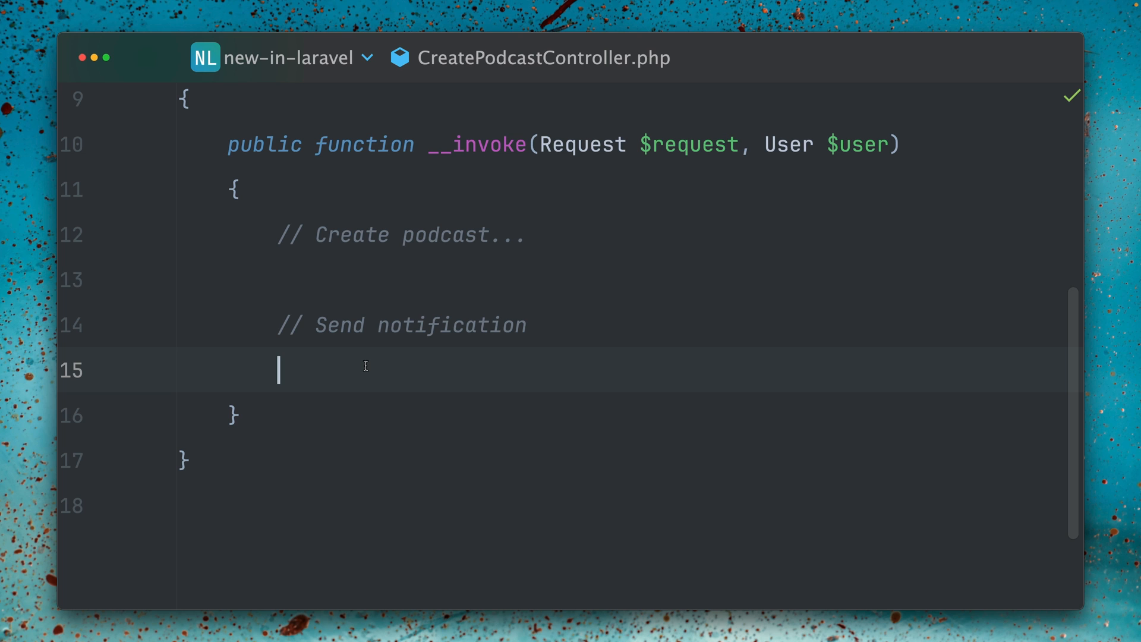
pyautogui.write('$user')
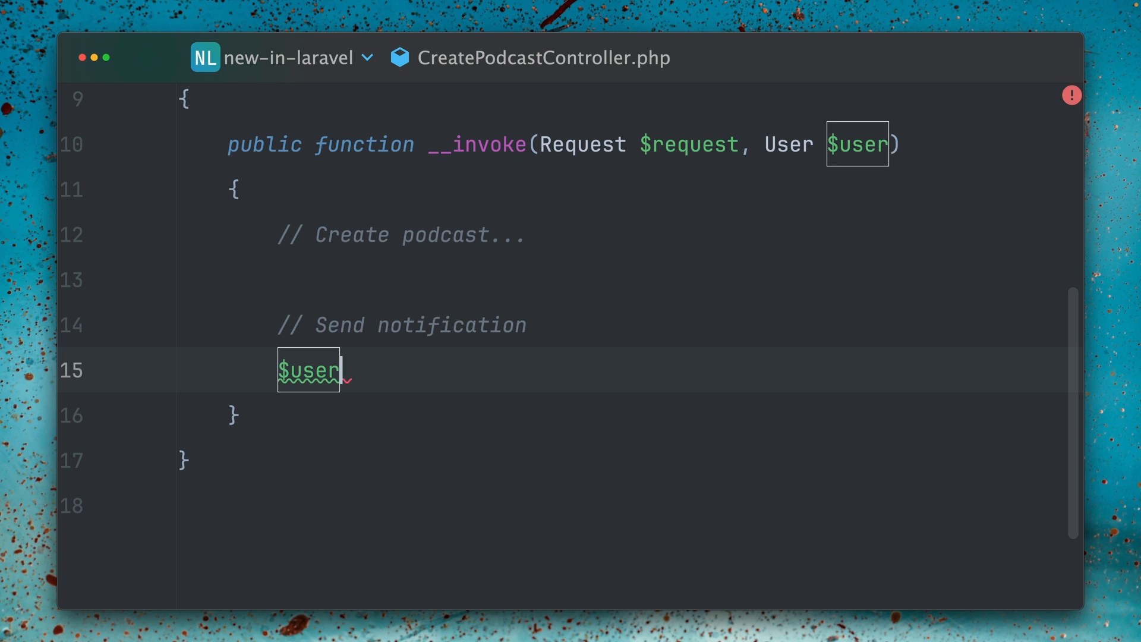
pyautogui.write('->notify();')
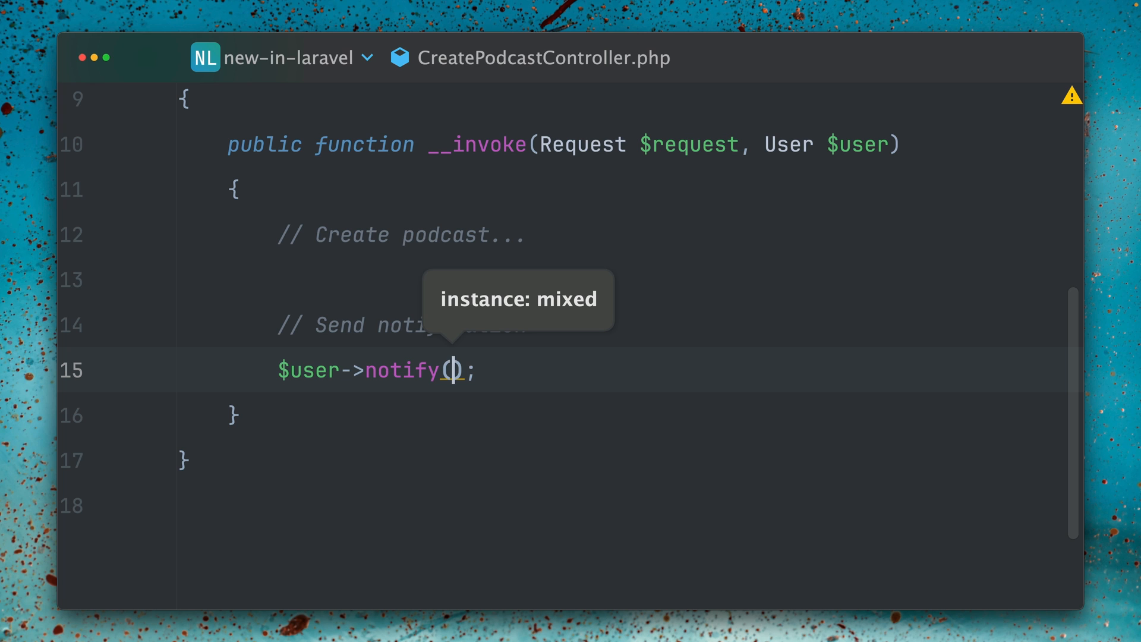
pyautogui.write('new PodcasWasCreatedNotification(')
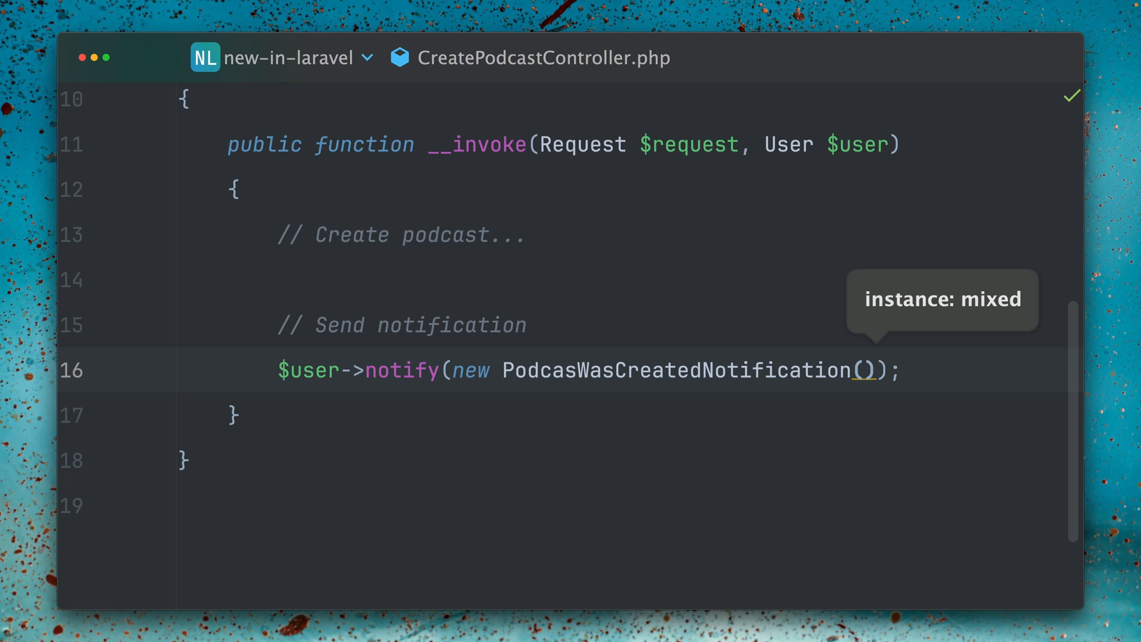
pyautogui.moveTo(944, 389)
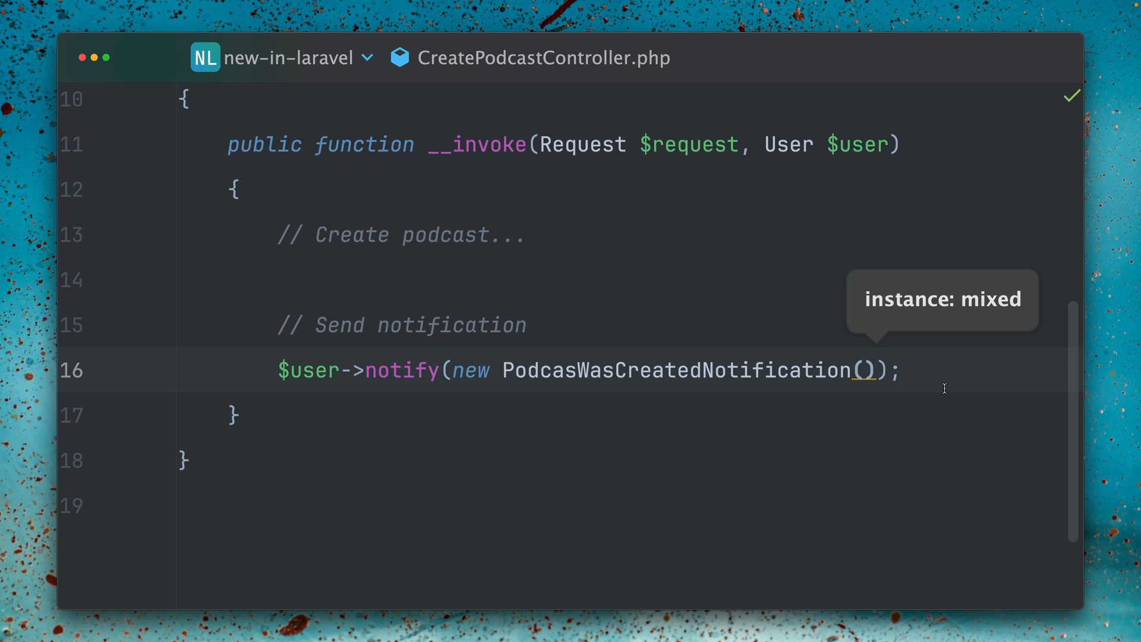
pyautogui.doubleClick(306, 369)
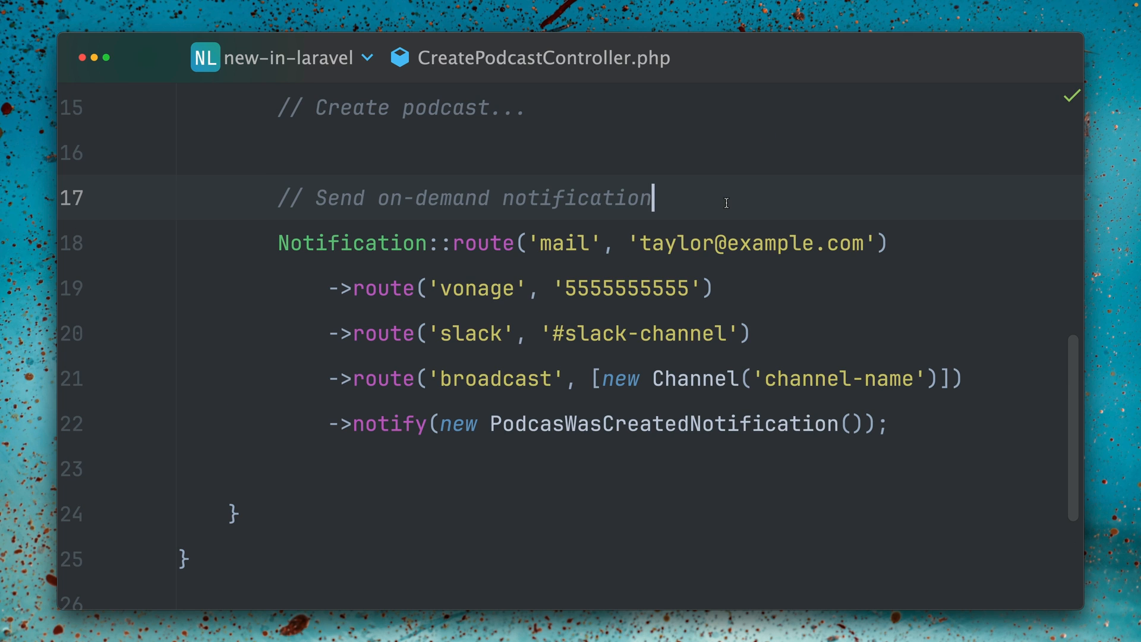
# - Chain Notification::route calls for mail, vonage, slack and broadcast, ending in ->notify(...)
pyautogui.doubleClick(352, 242)
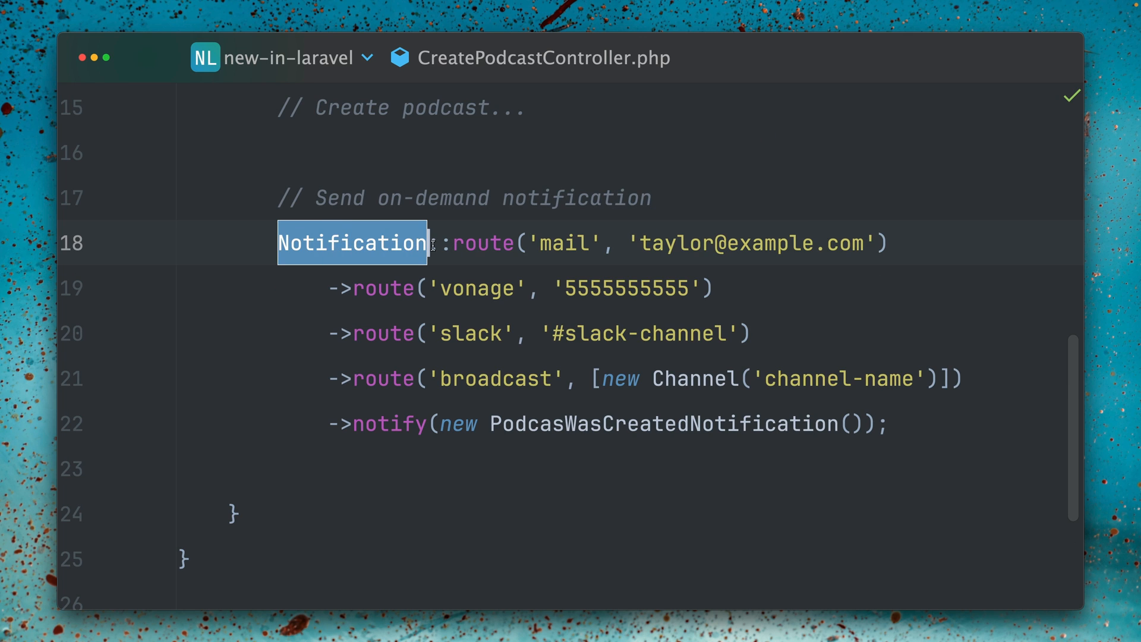
pyautogui.doubleClick(483, 242)
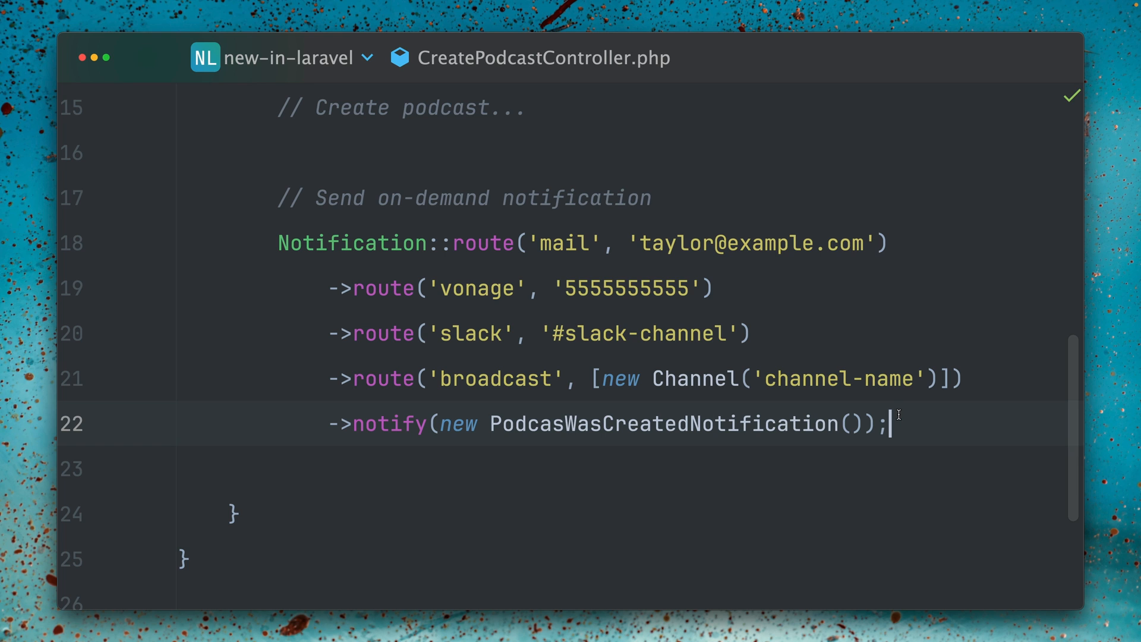
pyautogui.click(717, 289)
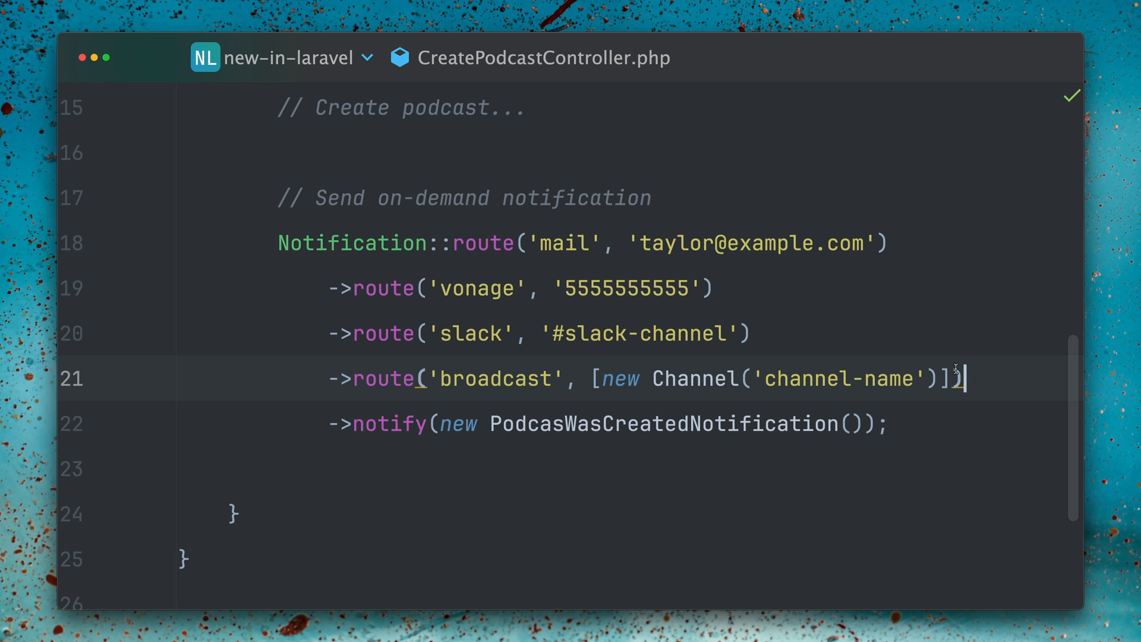
pyautogui.doubleClick(351, 243)
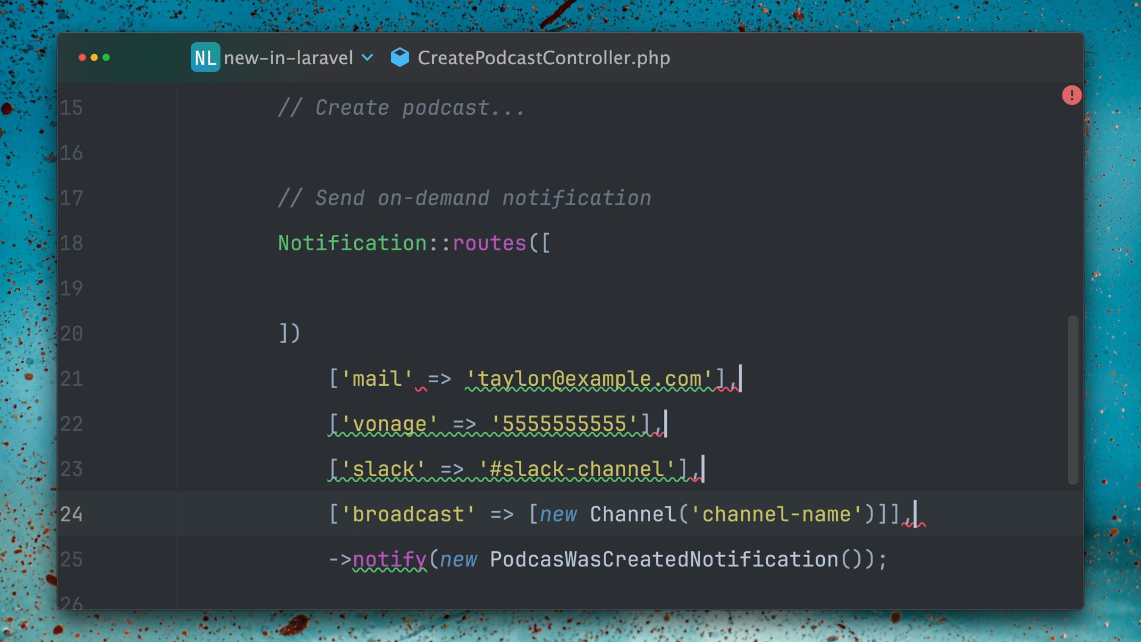
# - Move the mail, vonage, slack and broadcast entries inside the Notification::routes array
pyautogui.moveTo(329, 378); pyautogui.dragTo(915, 514)
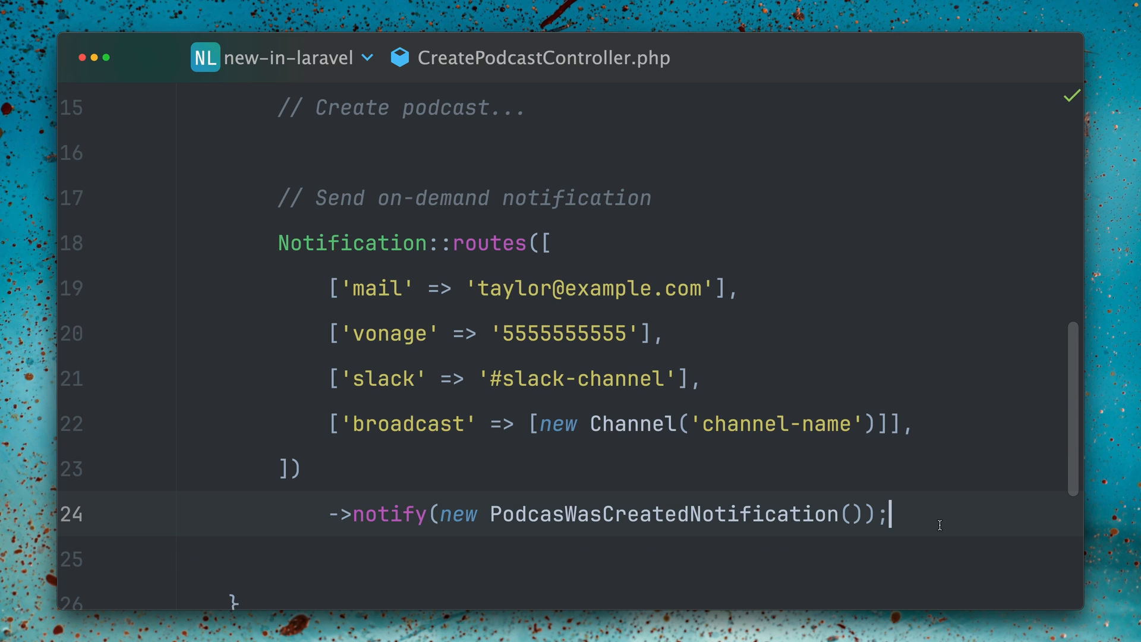
pyautogui.moveTo(451, 242)
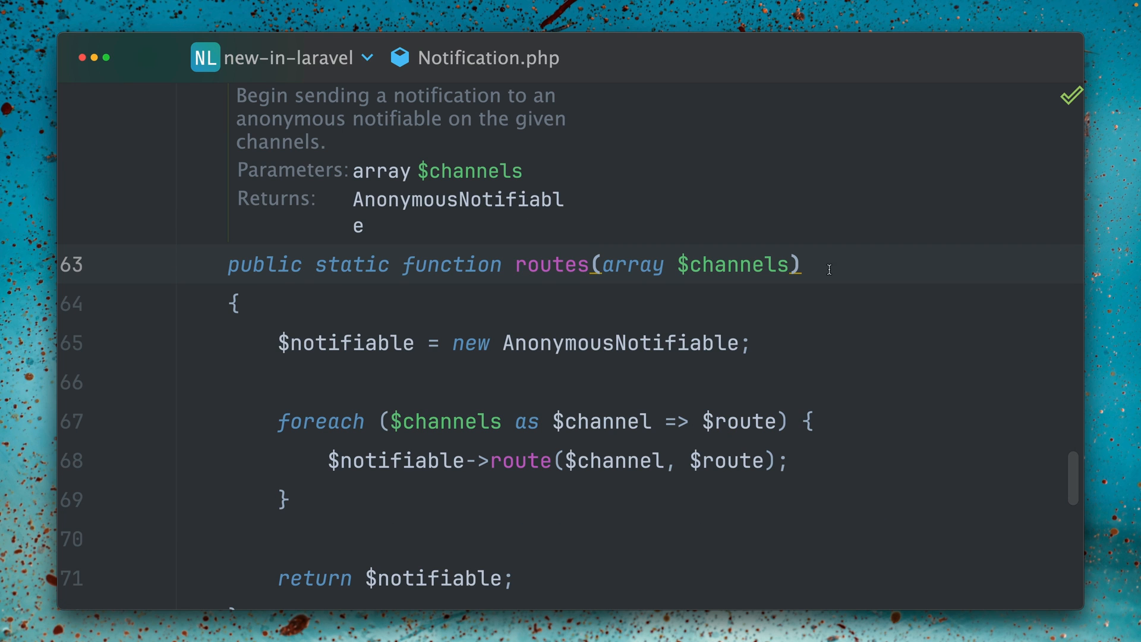
# - Jump to the routes definition in Notification.php and highlight its looped route call
pyautogui.doubleClick(551, 264)
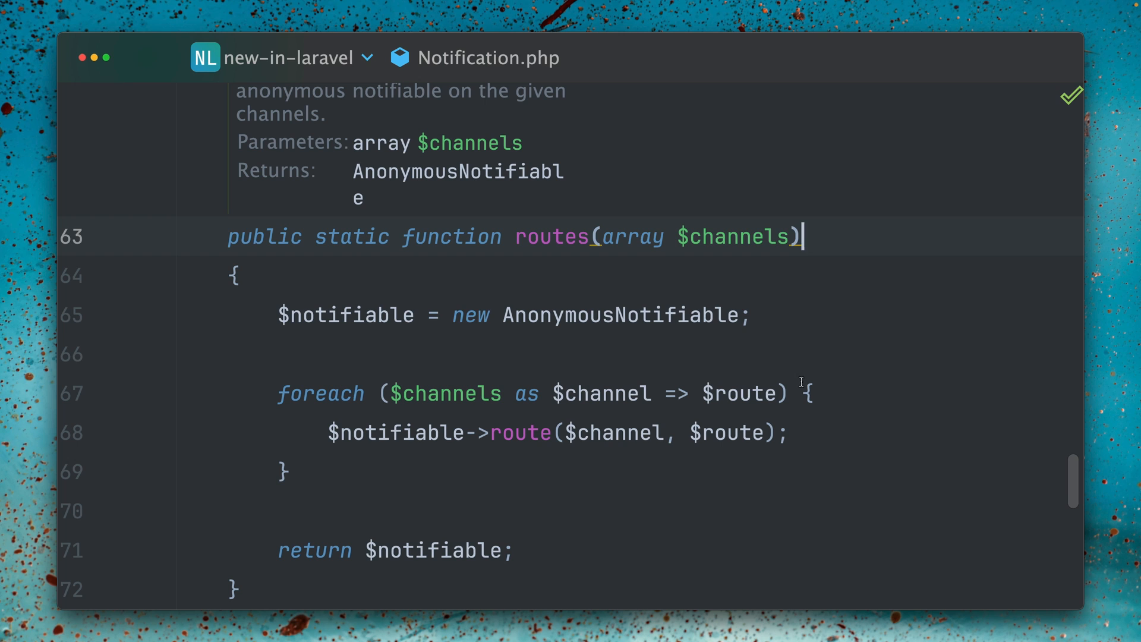
pyautogui.click(756, 314)
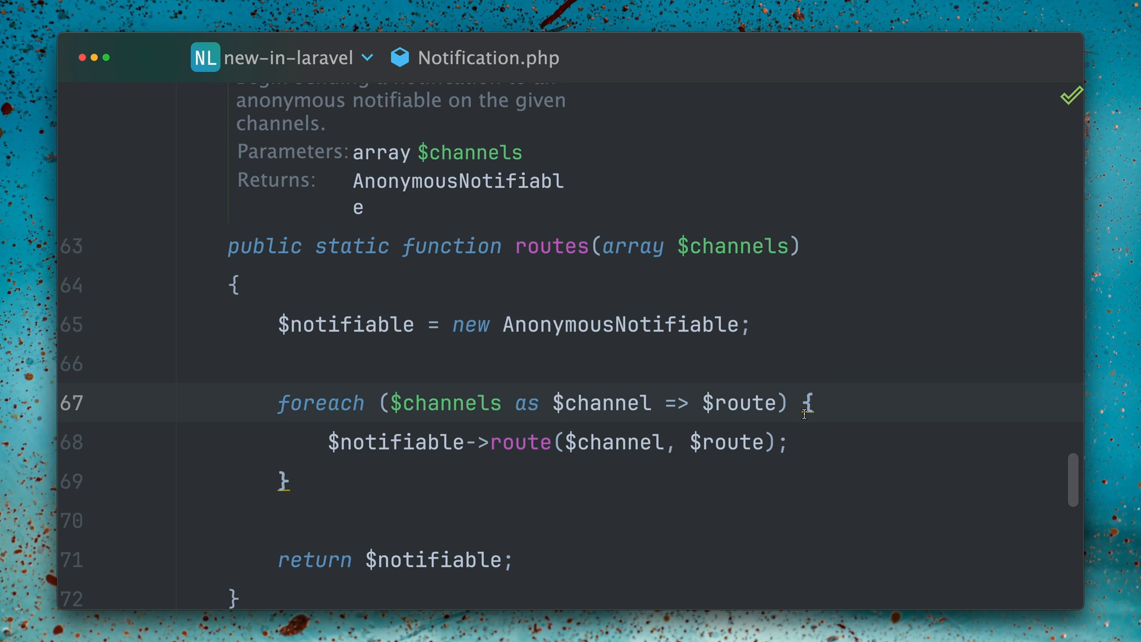
pyautogui.doubleClick(520, 442)
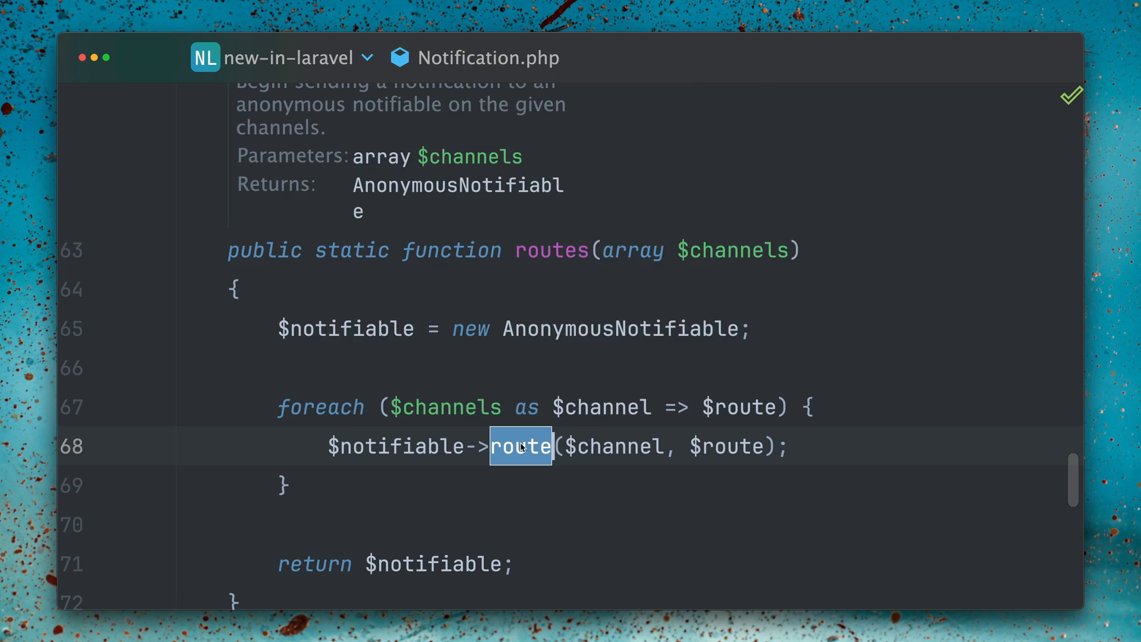